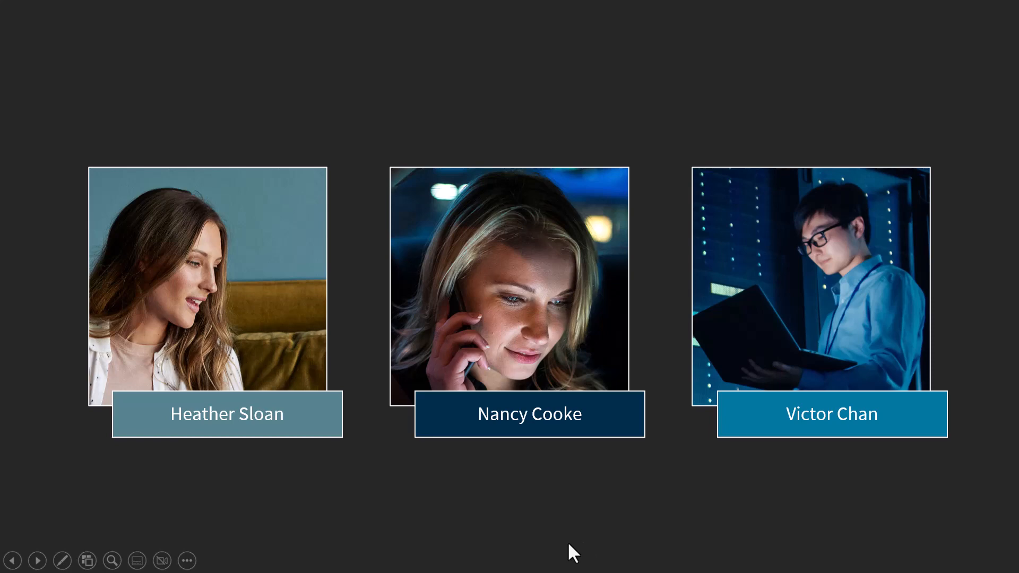
mouse_move(357, 284)
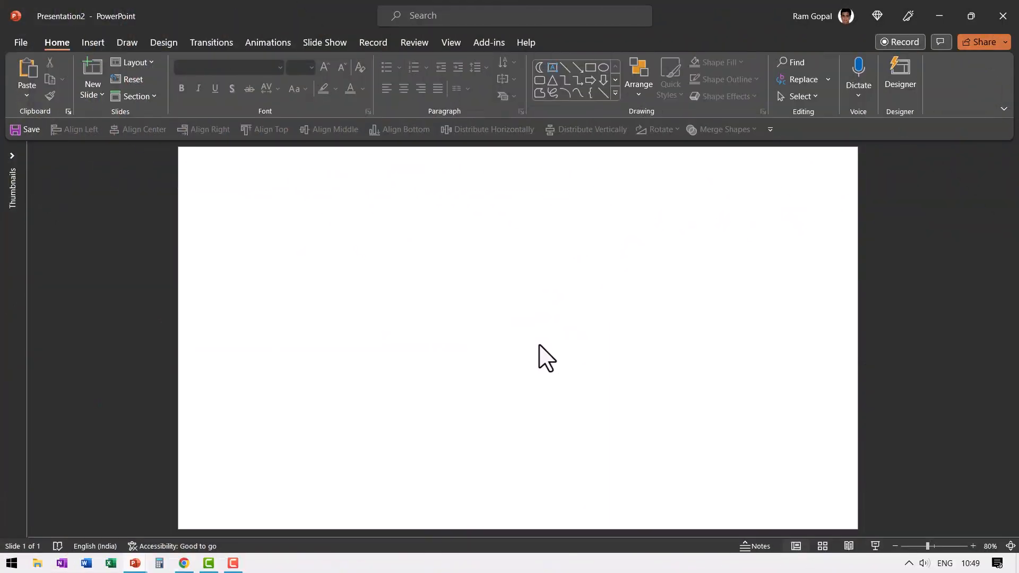
mouse_move(299, 175)
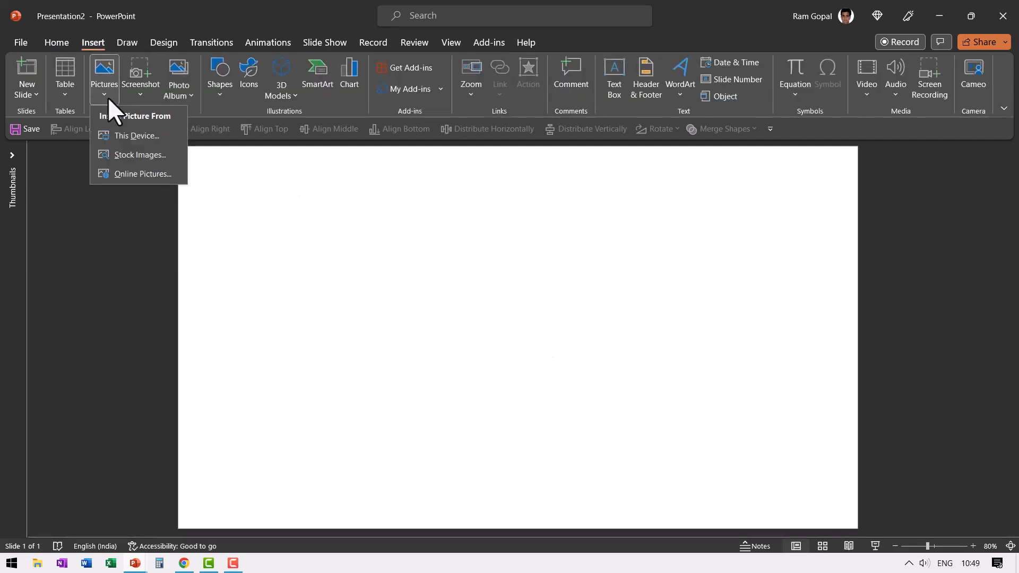
- Insert three people photos found with a 'Business' stock image search
left_click(140, 155)
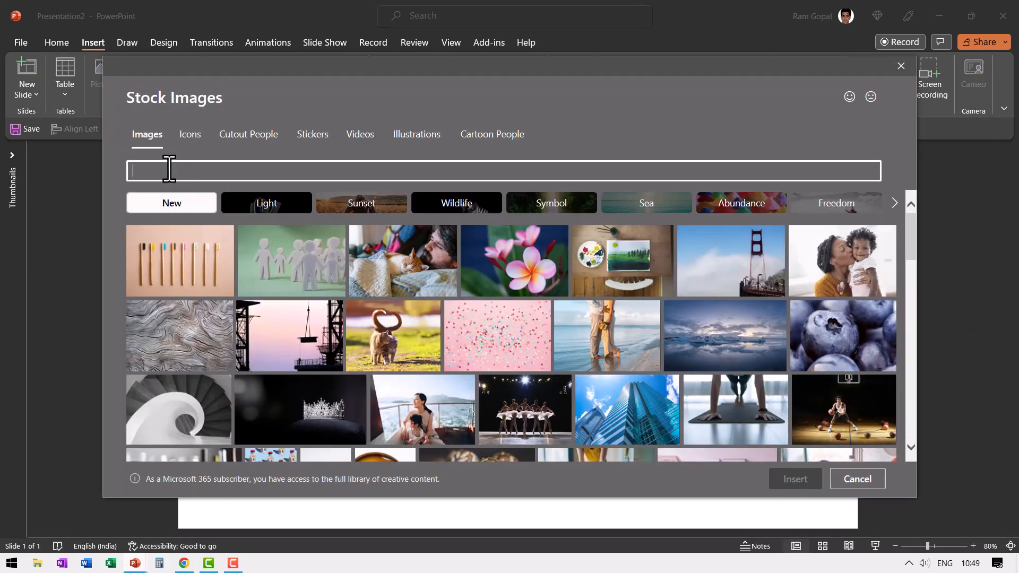
type("Business")
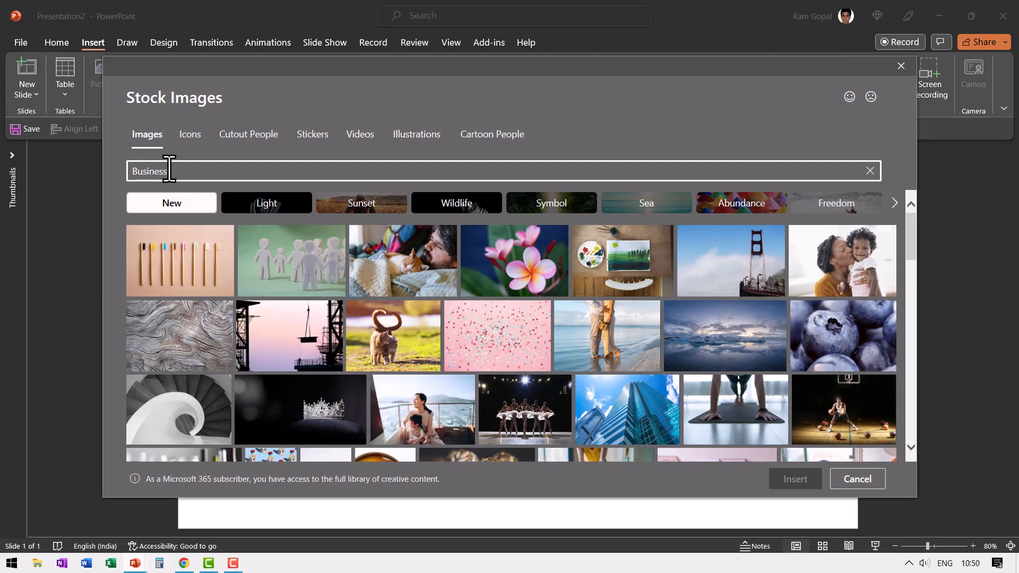
key("Enter")
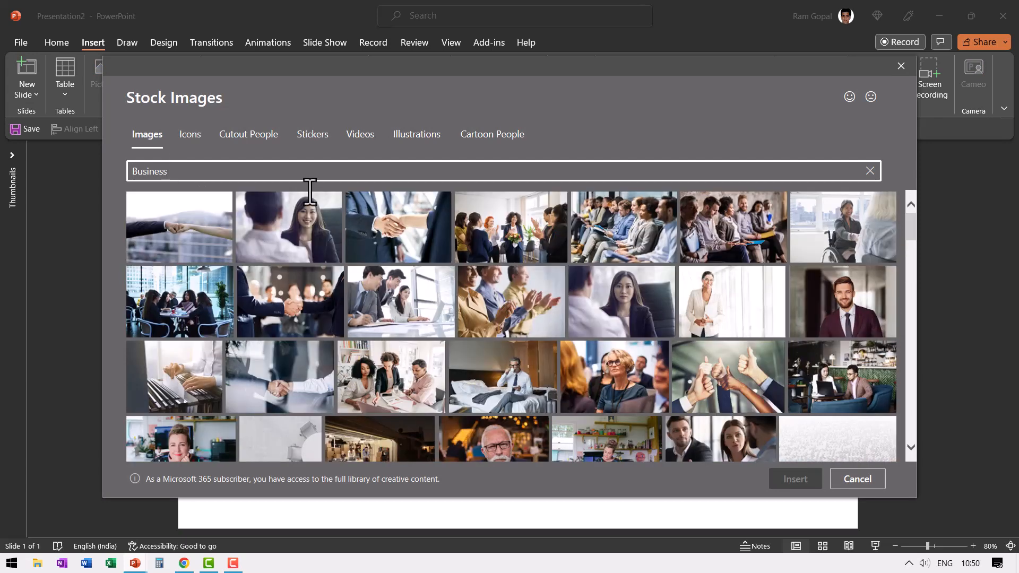
left_click(292, 393)
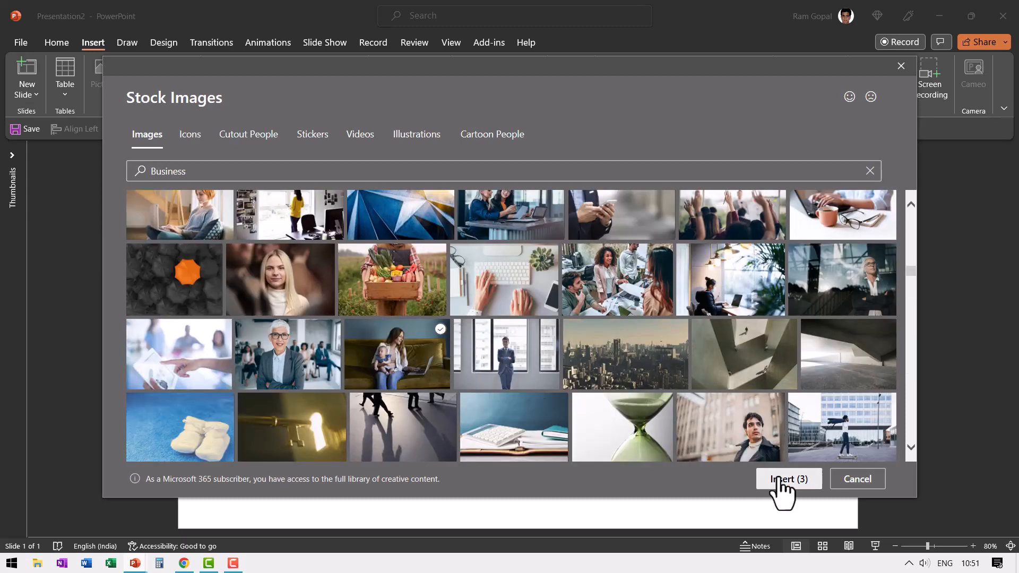
left_click(789, 479)
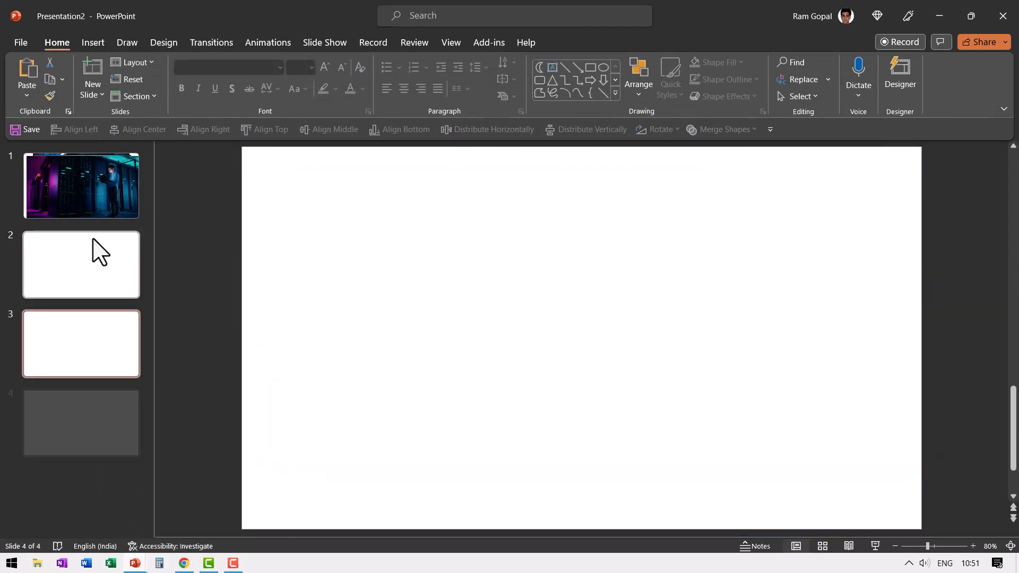
- Turn on centre guides and crop the server room and sofa photos to half their slides
left_click(81, 186)
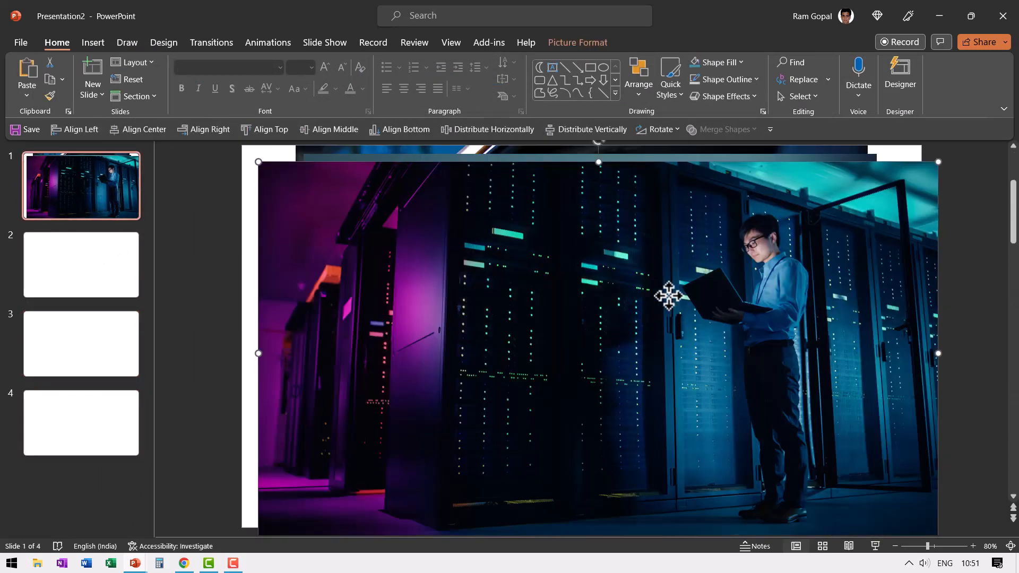
left_click(85, 272)
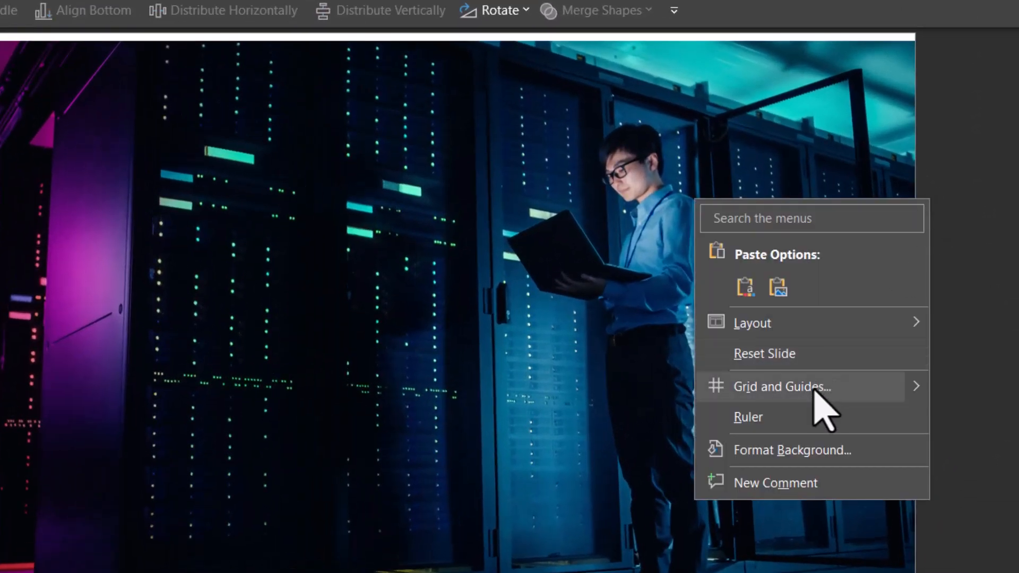
left_click(781, 387)
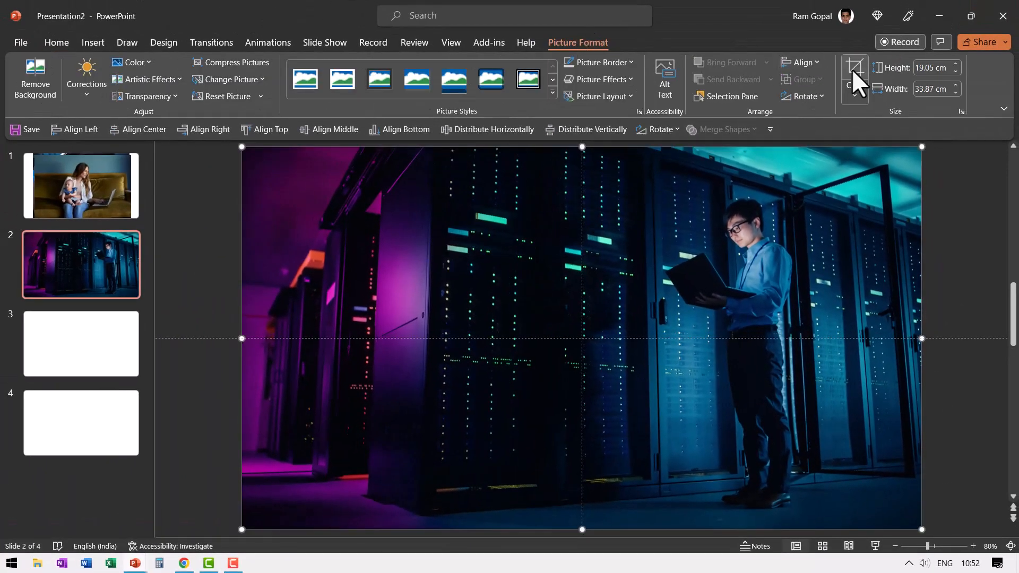
left_click(854, 66)
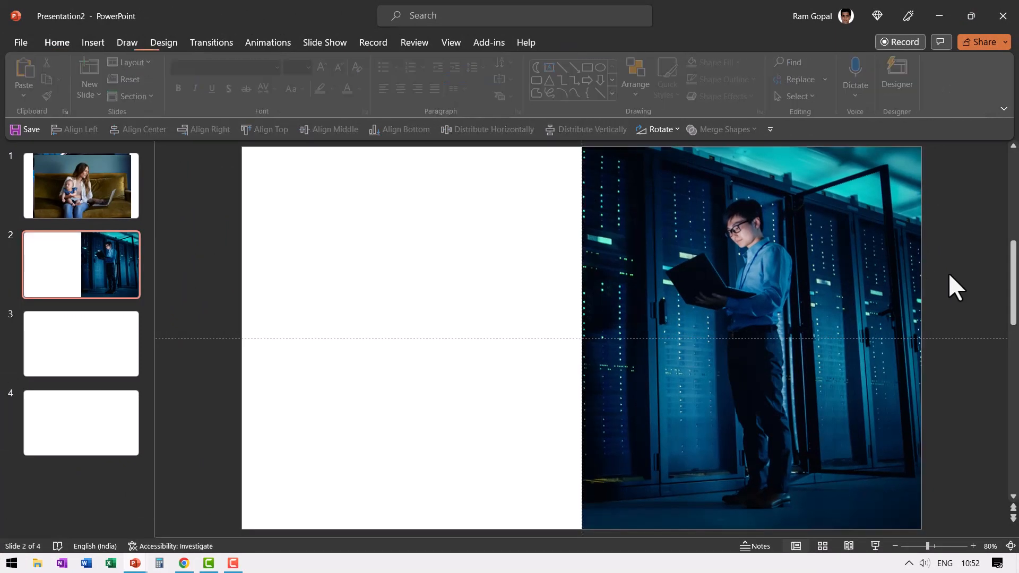
left_click(81, 185)
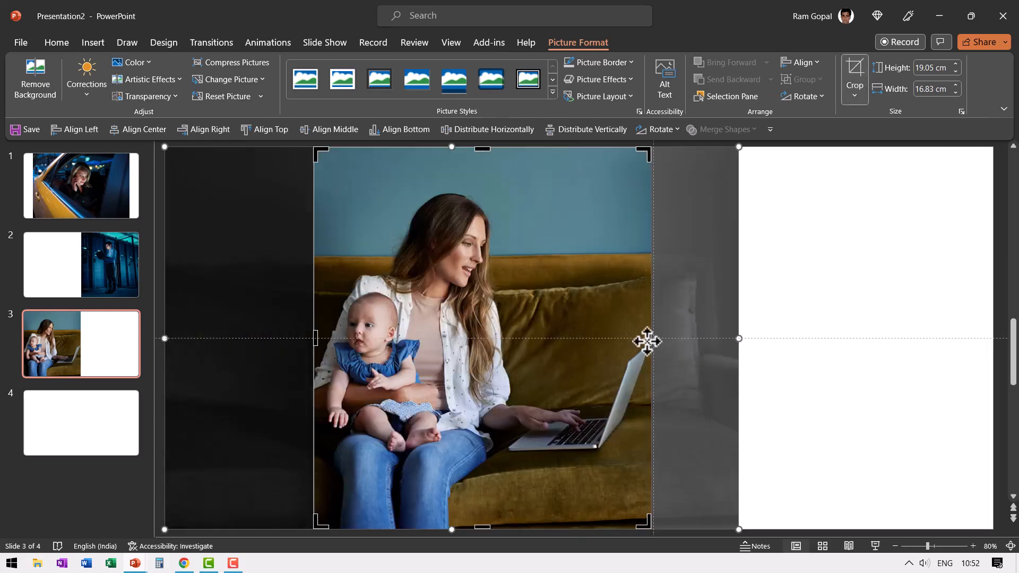
left_click(81, 186)
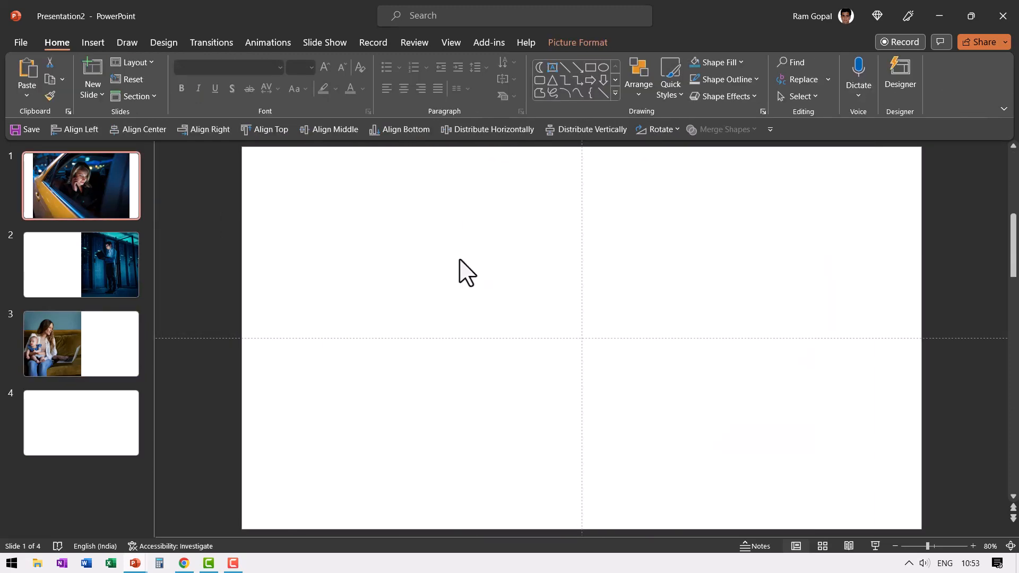
left_click(81, 422)
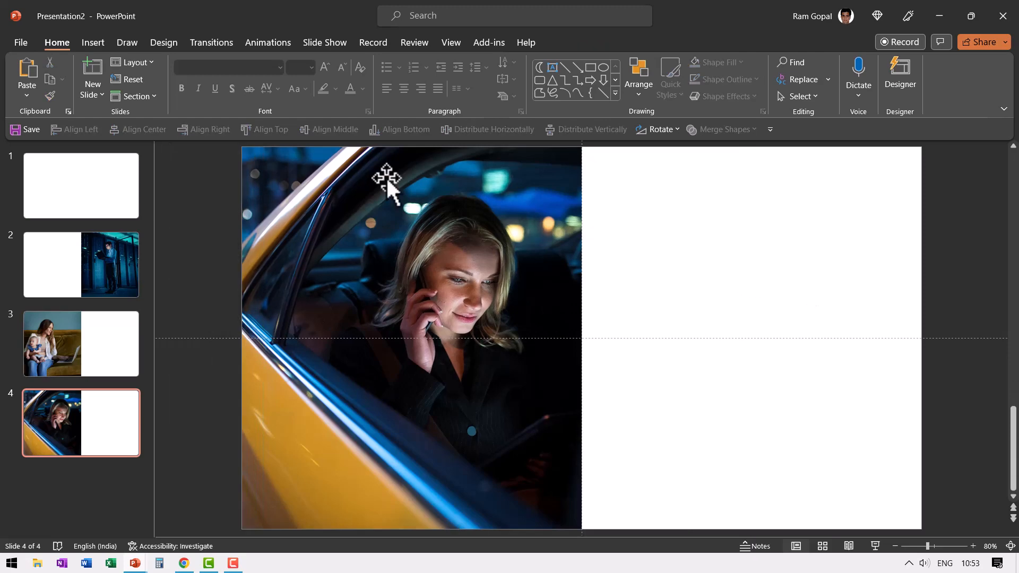
- Draw a square rectangle left of centre on the empty first slide
left_click(81, 186)
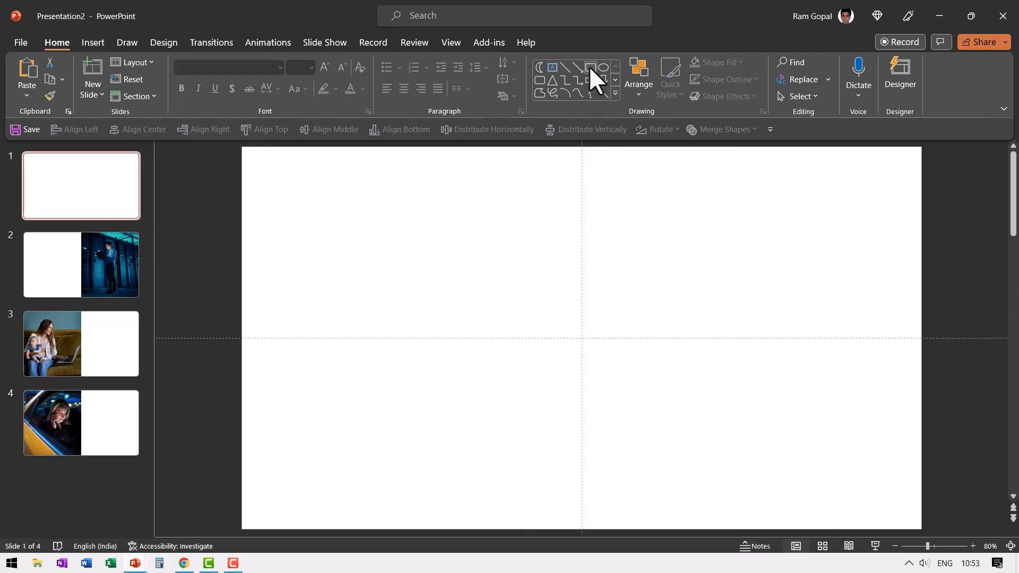
left_click(591, 67)
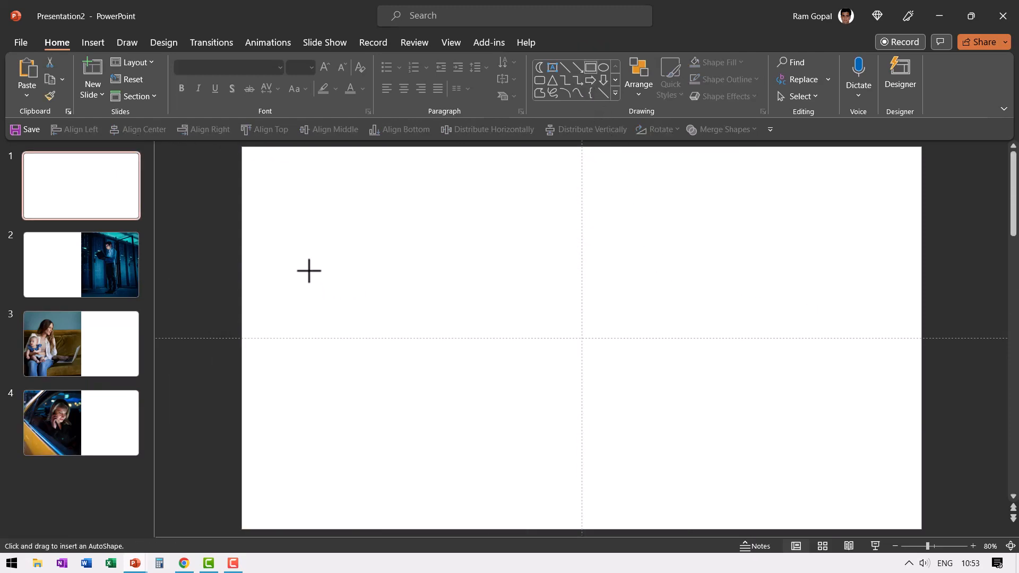
left_click_drag(310, 266, 466, 423)
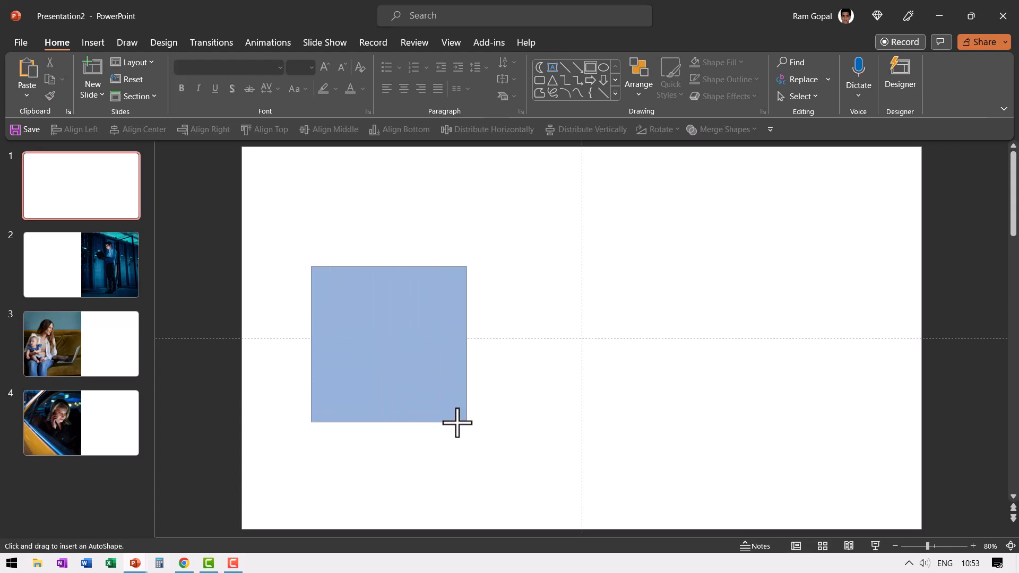
left_click_drag(312, 266, 466, 420)
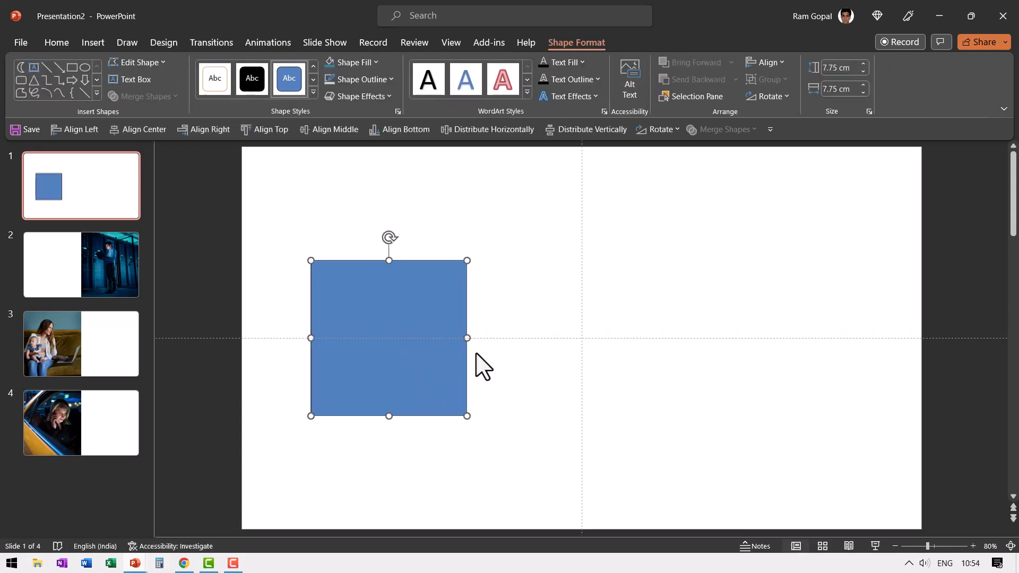
mouse_move(426, 312)
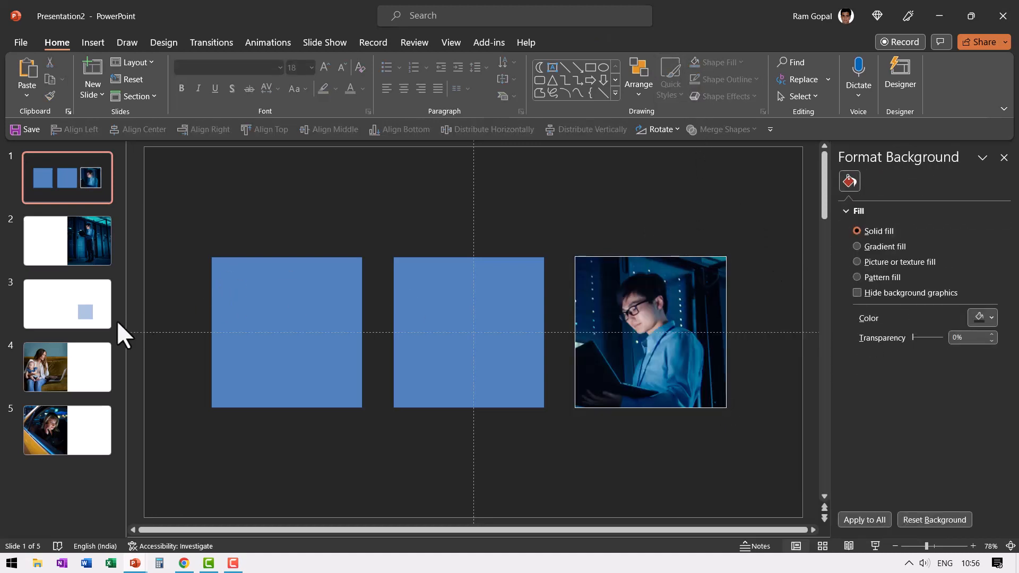
- Crop the sofa photo of the smiling woman for the team slide's left square
left_click(66, 367)
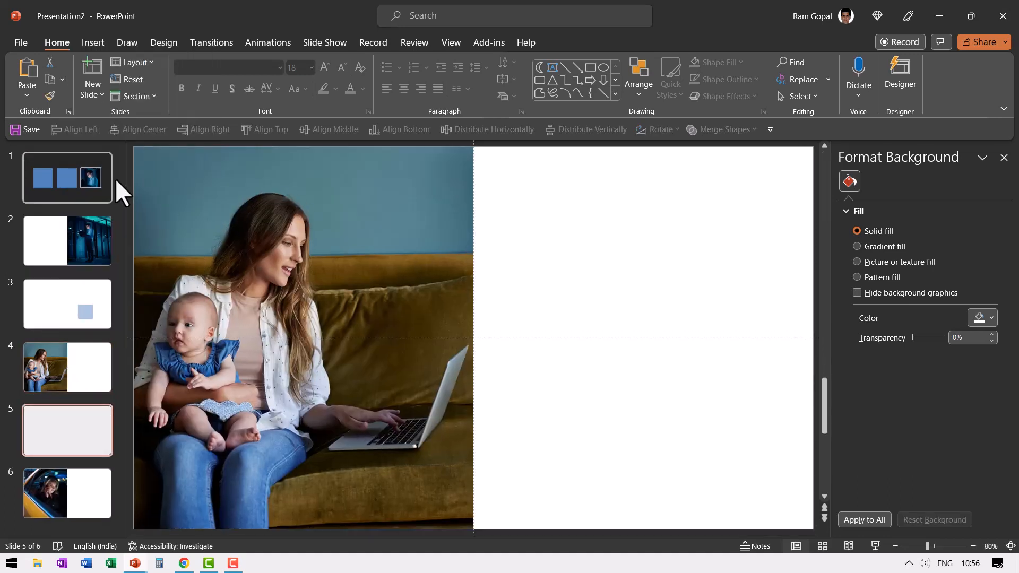
left_click(67, 303)
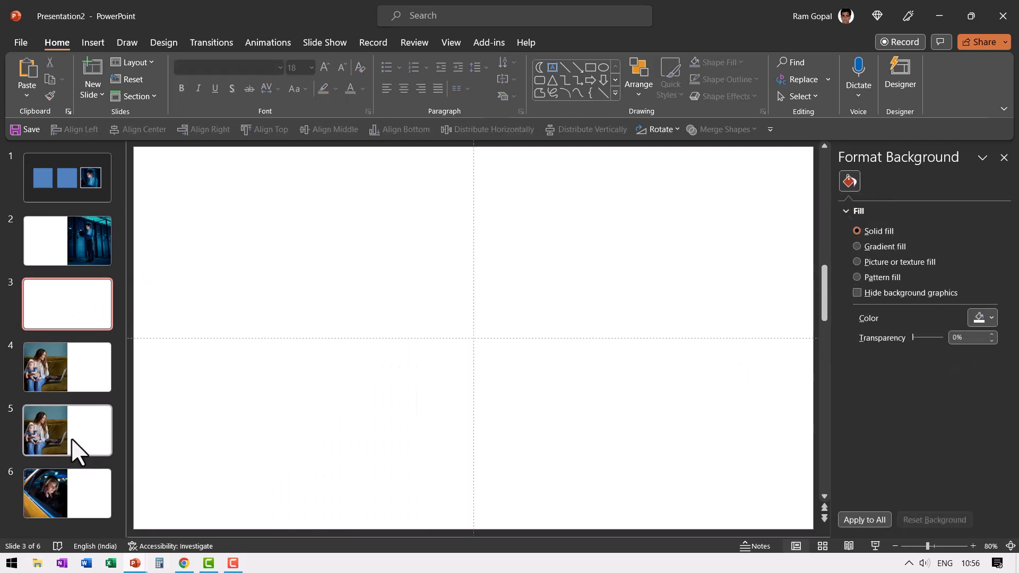
left_click(67, 367)
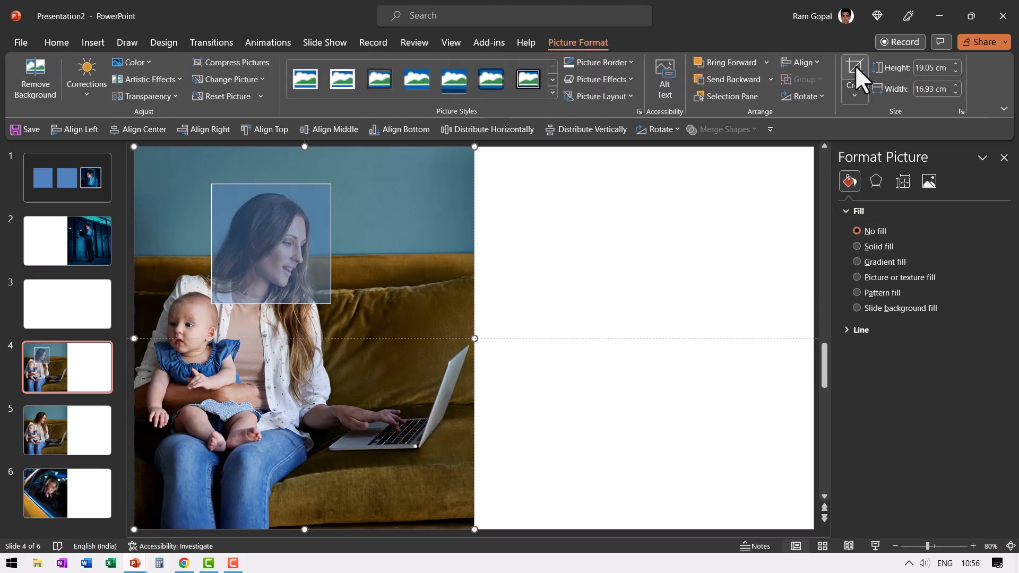
left_click(854, 69)
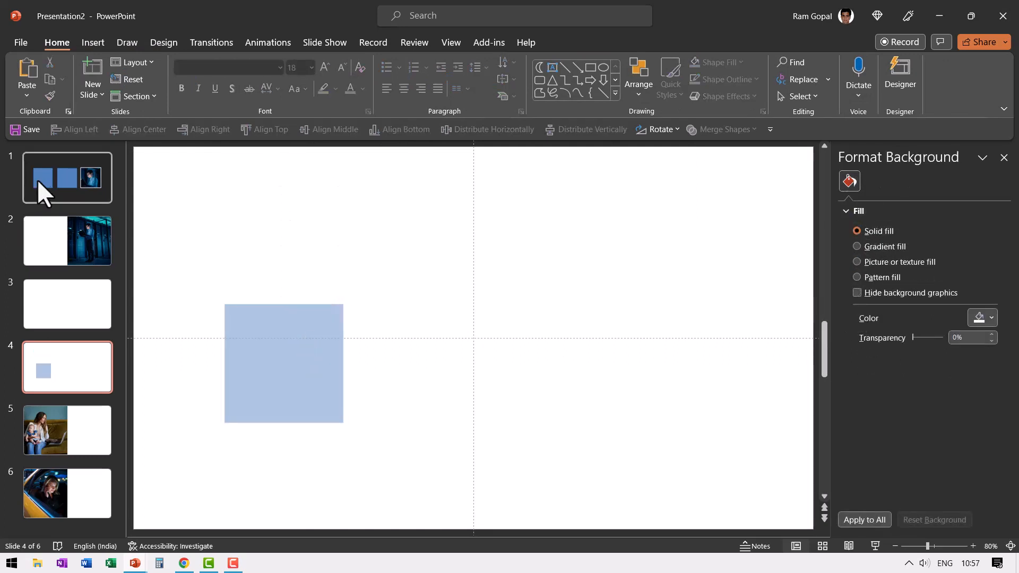
left_click(67, 178)
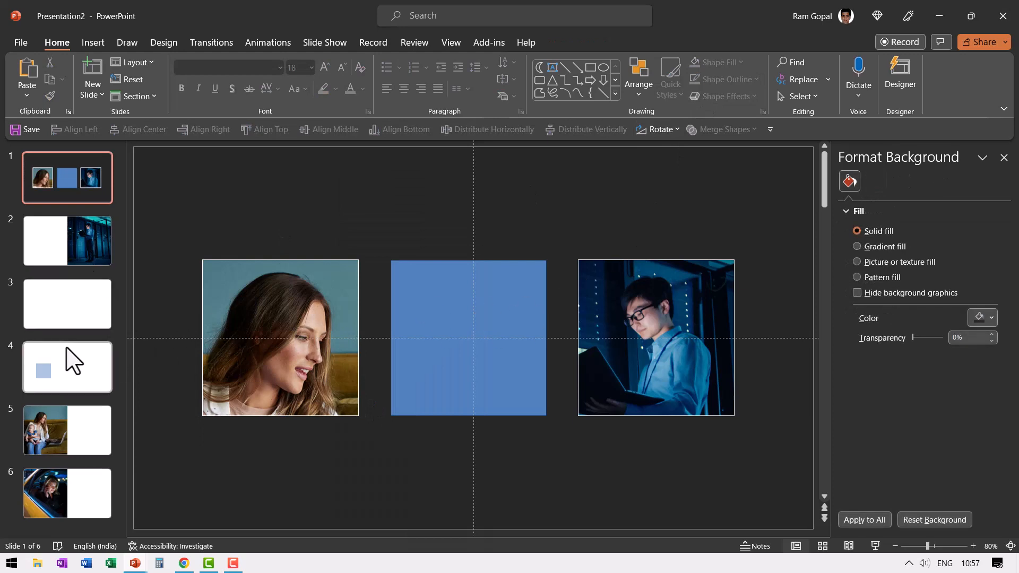
- Place the woman-on-the-phone photo over the middle blue square on slide 1
left_click(67, 367)
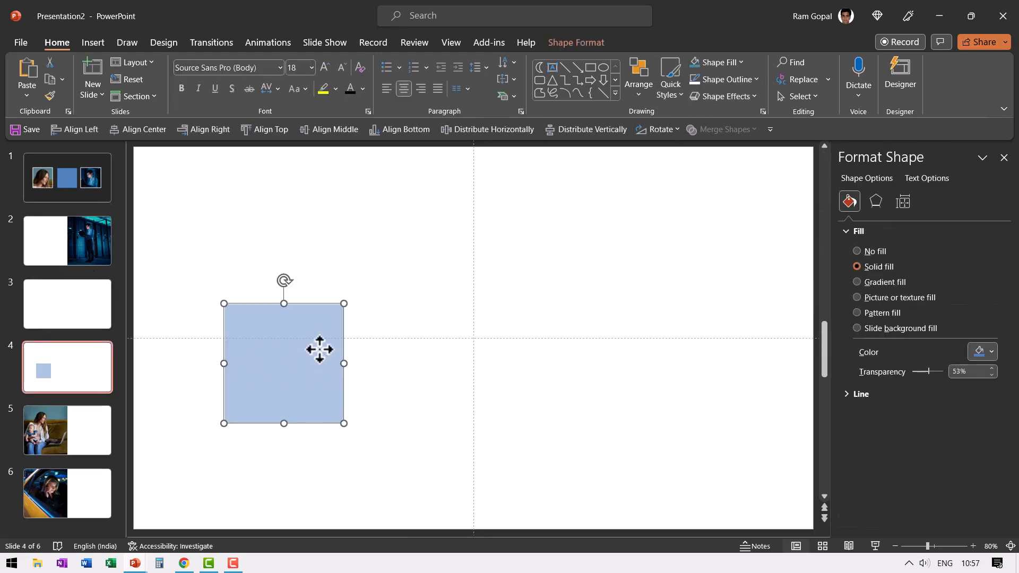
left_click(67, 493)
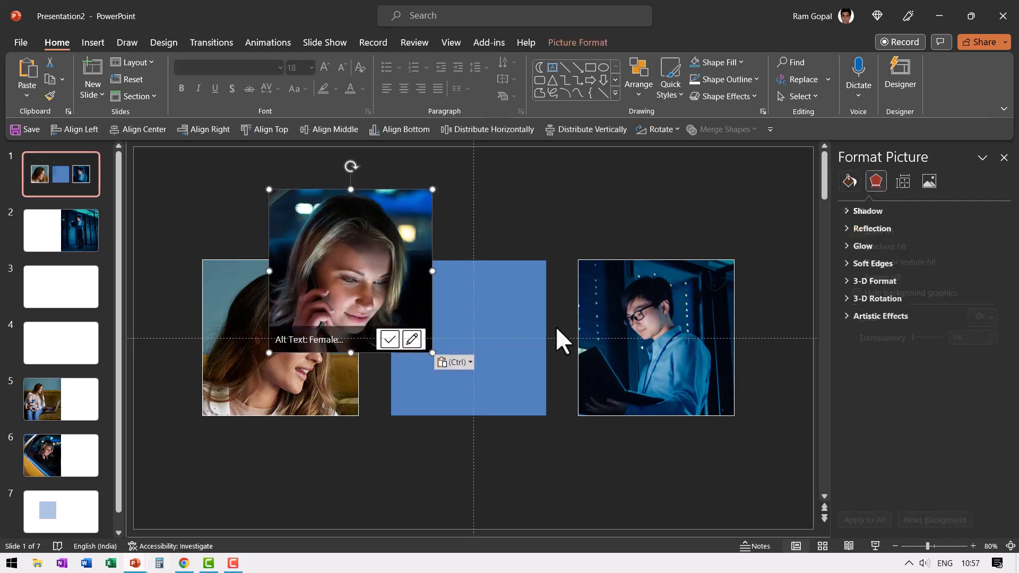
left_click_drag(350, 270, 472, 316)
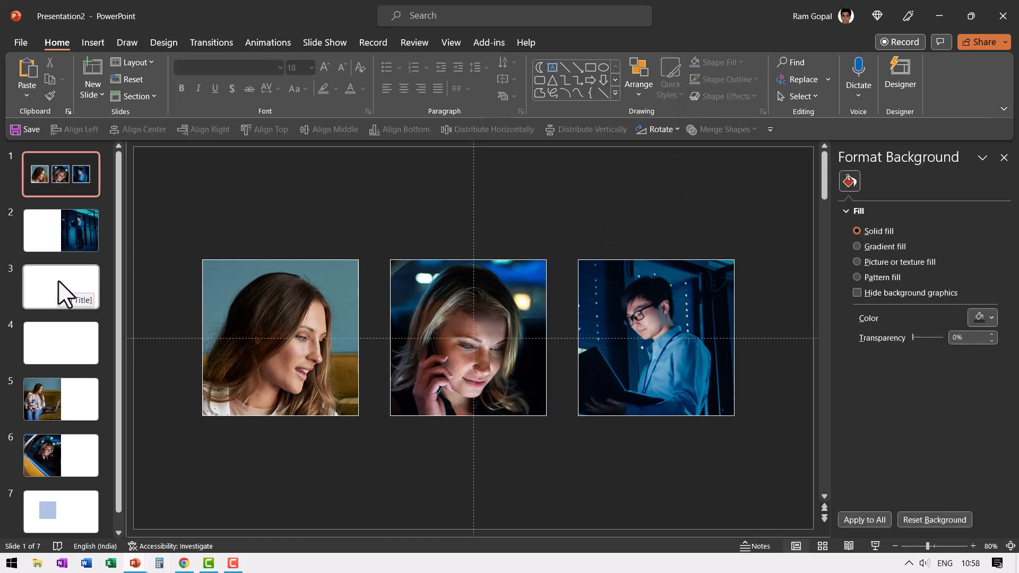
- Delete the empty slide 3 and the other leftover slides, returning to slide 1
left_click(61, 287)
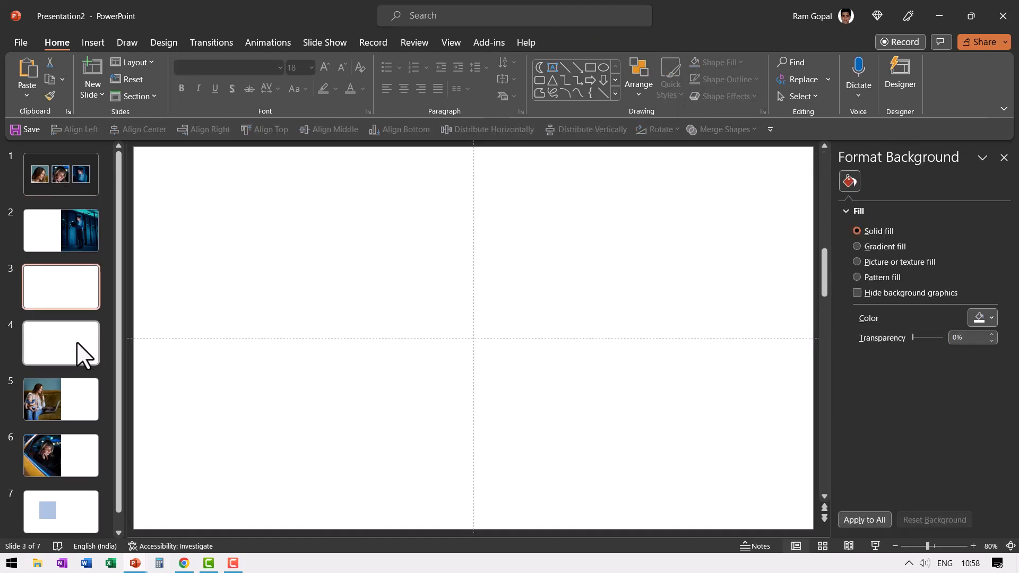
left_click(60, 512)
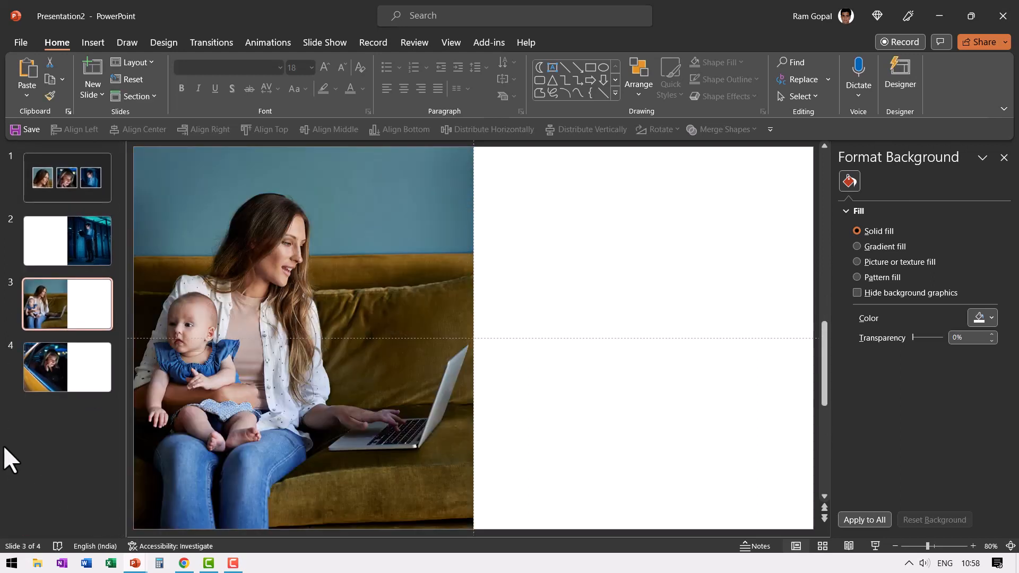
mouse_move(64, 254)
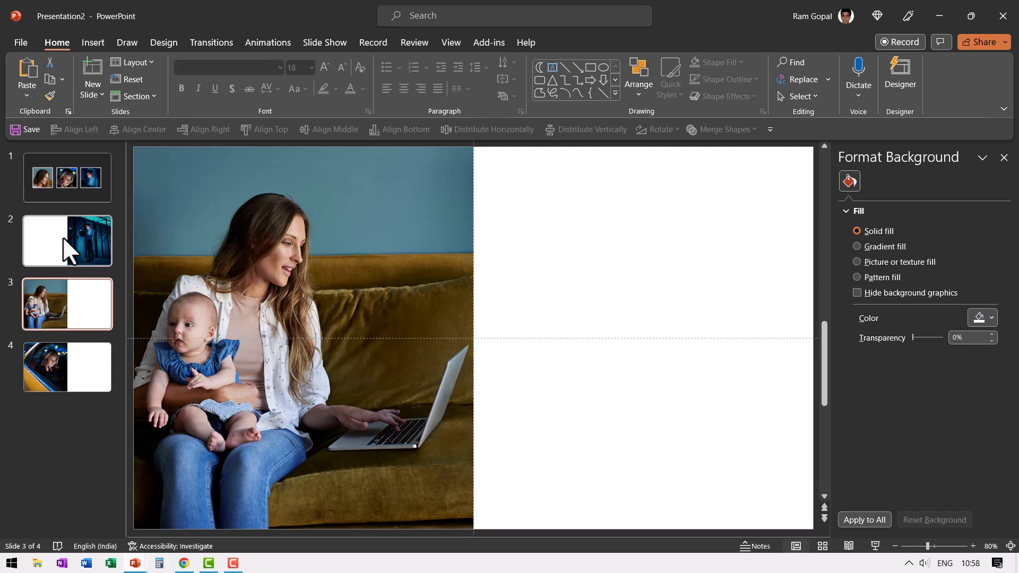
left_click(66, 178)
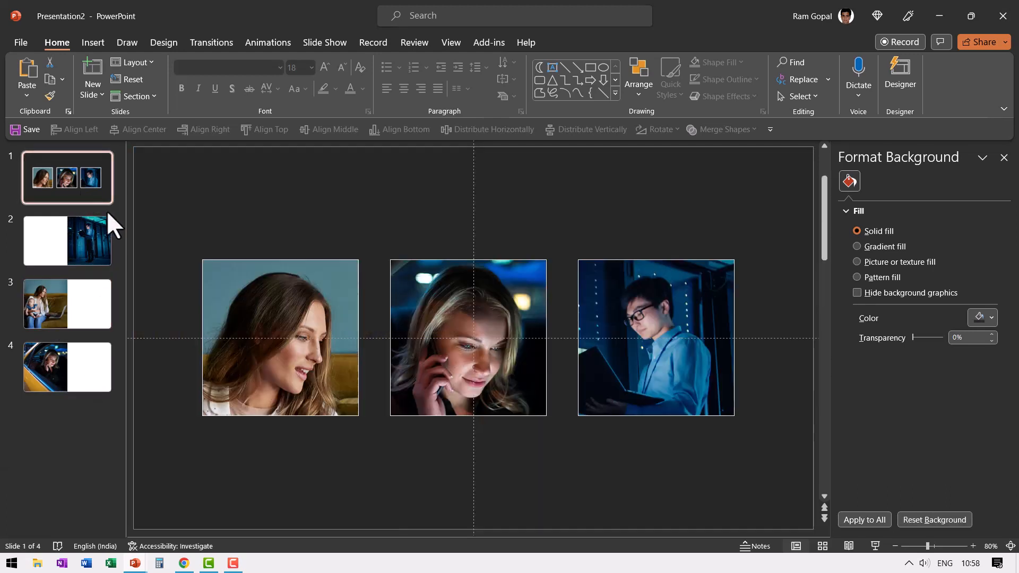
mouse_move(95, 267)
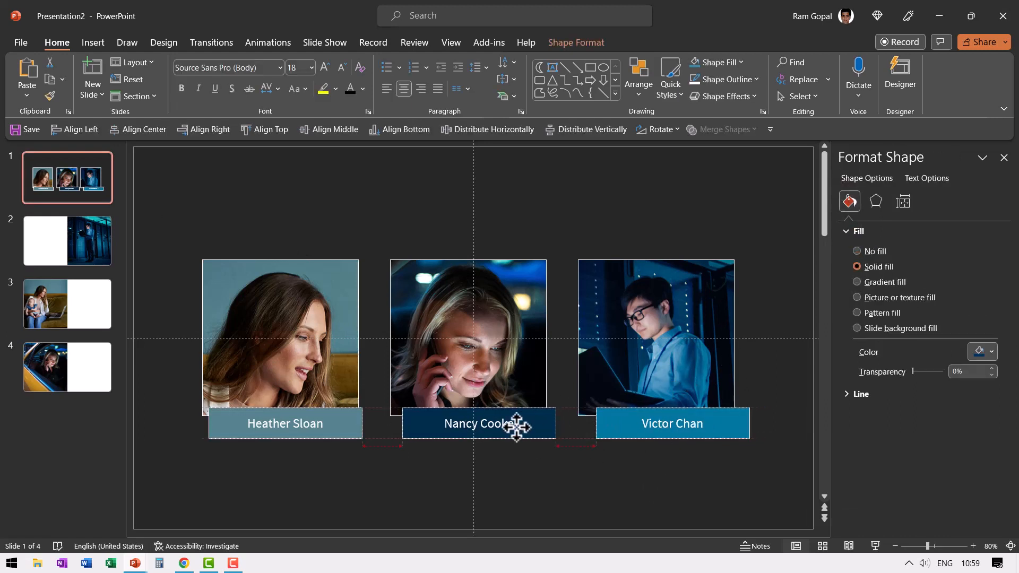
- Sample photo colours as solid backgrounds: dark navy for slide 2, teal-blue for slide 3
left_click(67, 241)
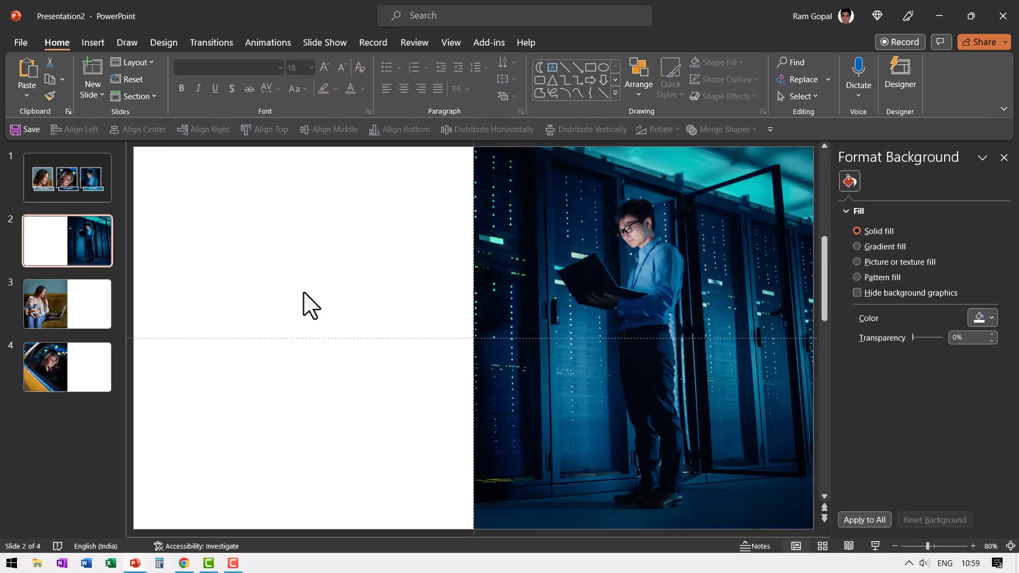
mouse_move(422, 253)
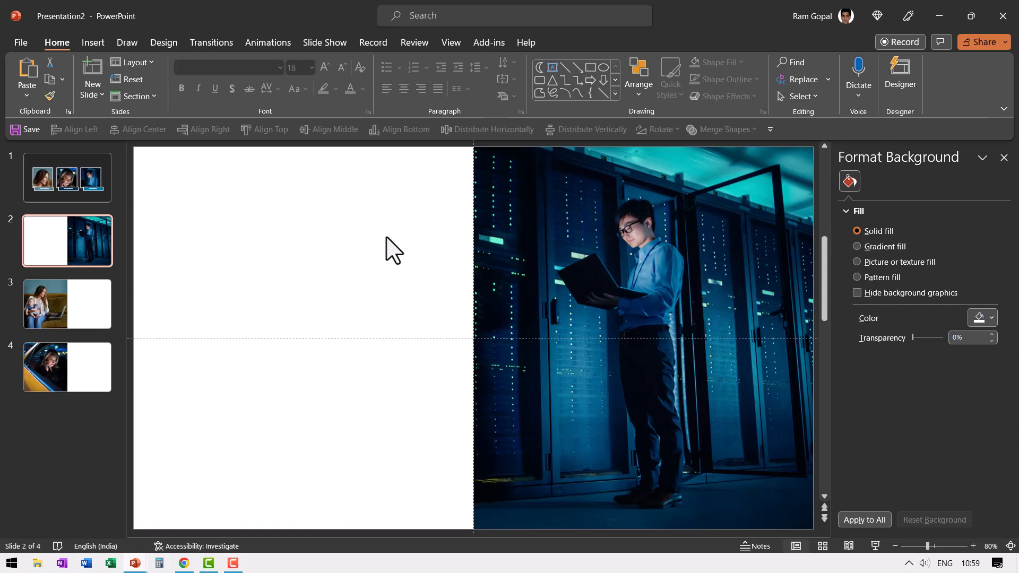
left_click(988, 318)
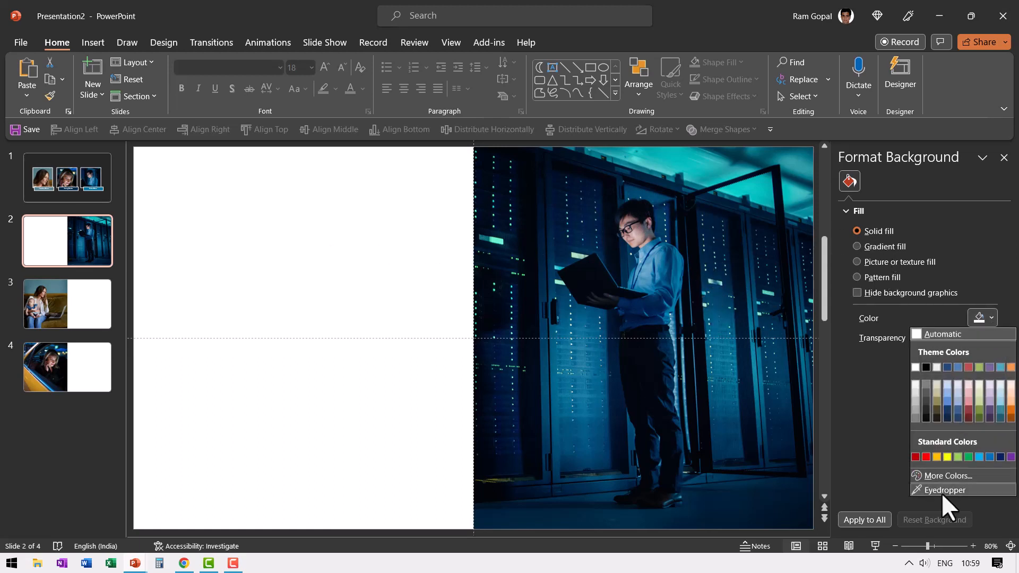
left_click(944, 490)
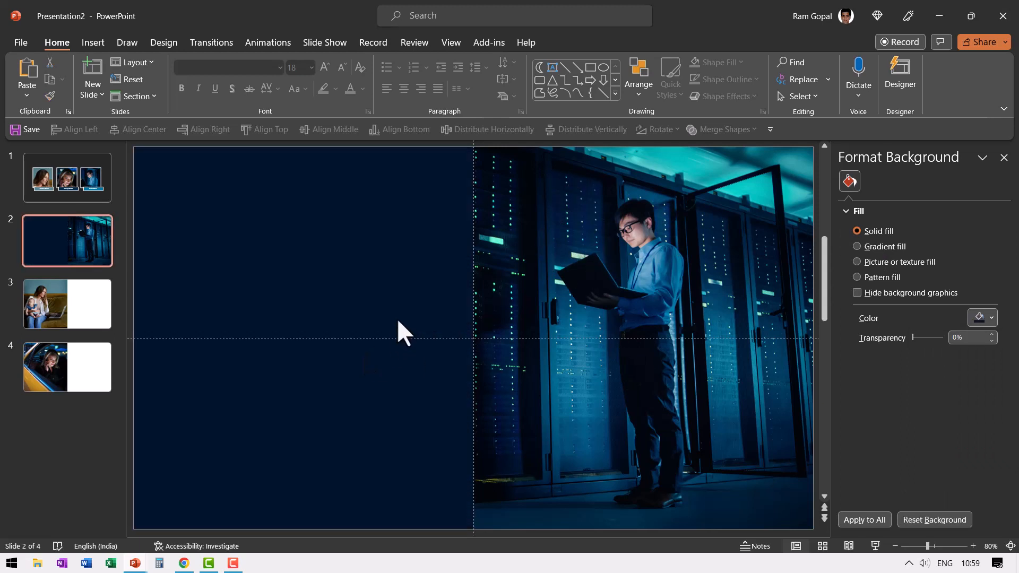
left_click(67, 304)
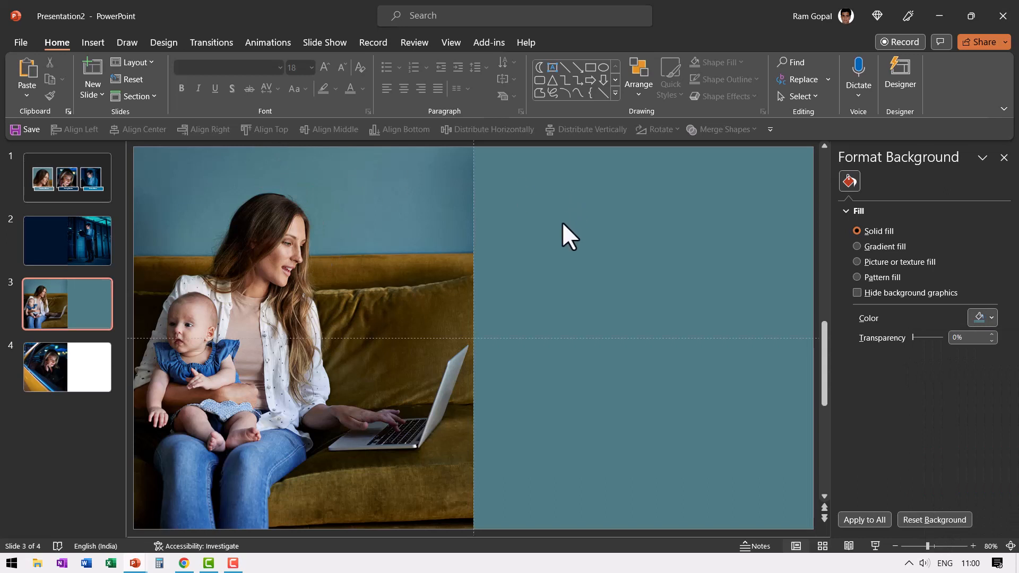
mouse_move(770, 322)
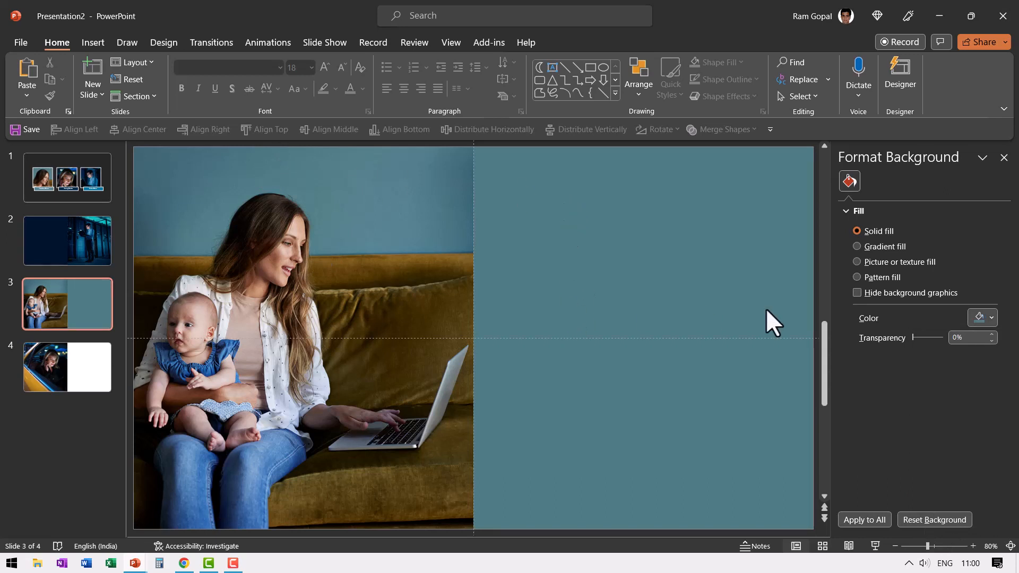
left_click(990, 318)
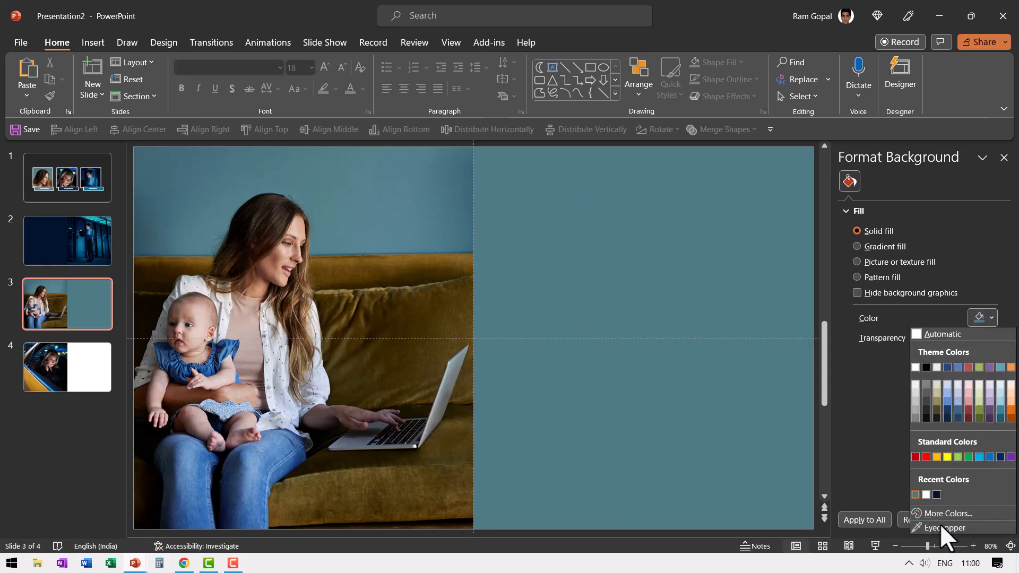
left_click(945, 527)
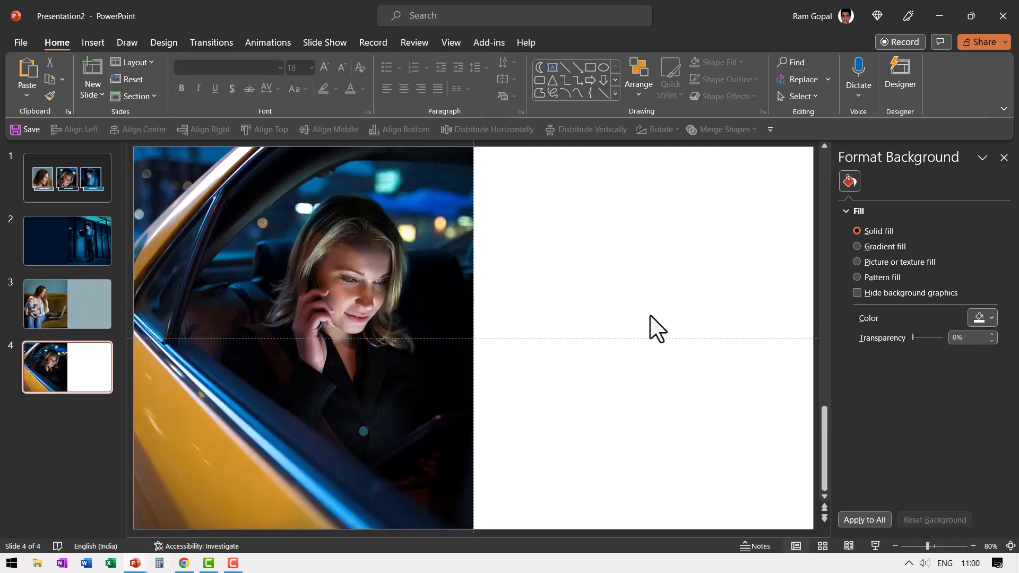
left_click(991, 318)
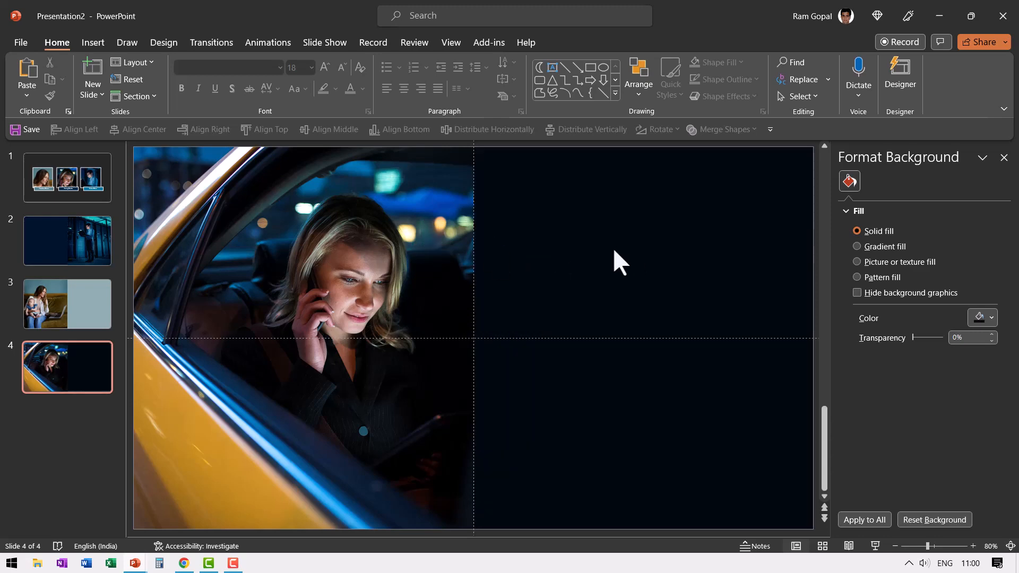
- Review the server room, mother-and-baby and taxi detail slides, then return to slide 1
left_click(67, 241)
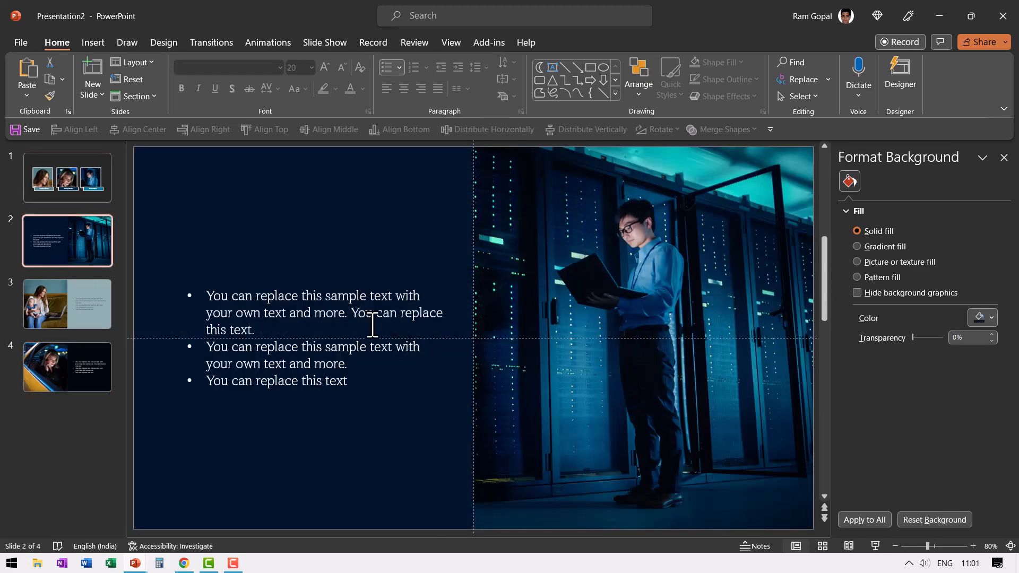
left_click(67, 303)
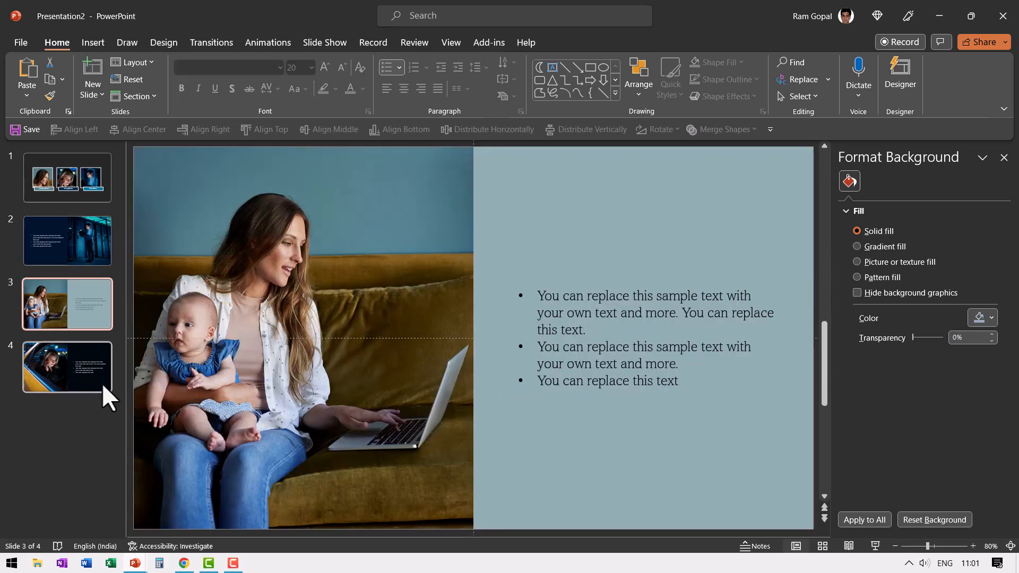
left_click(67, 366)
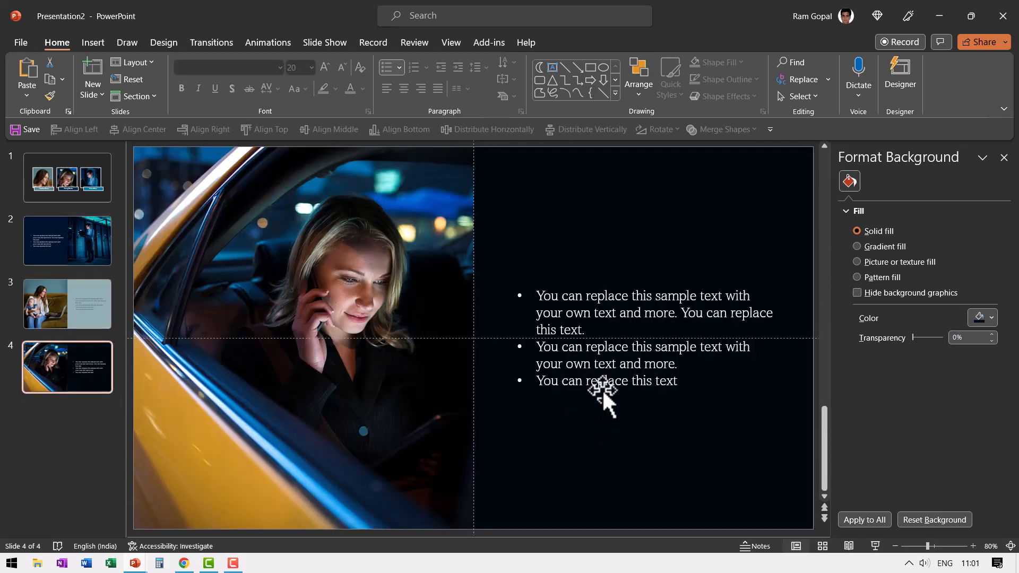
mouse_move(95, 271)
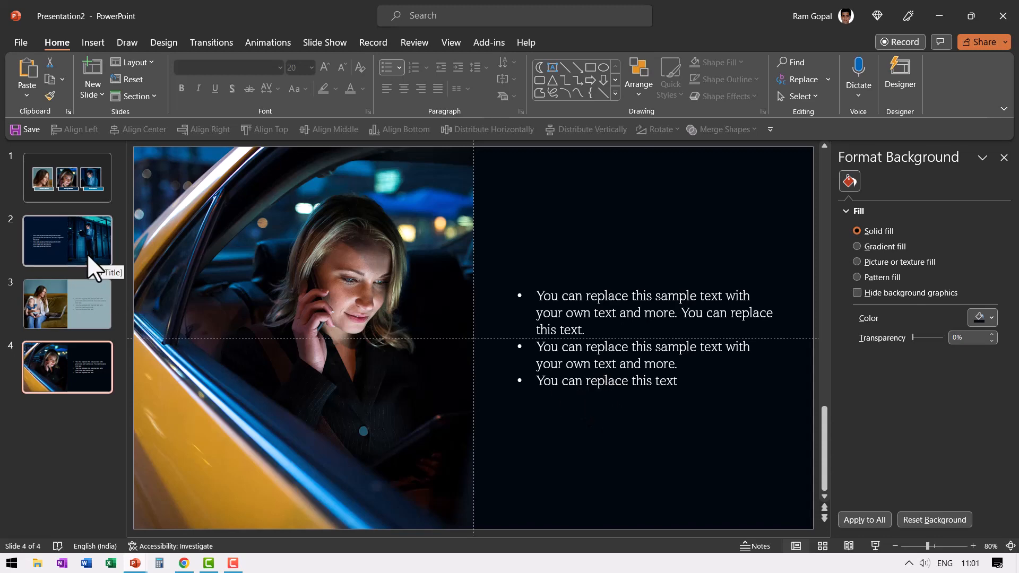
left_click(67, 178)
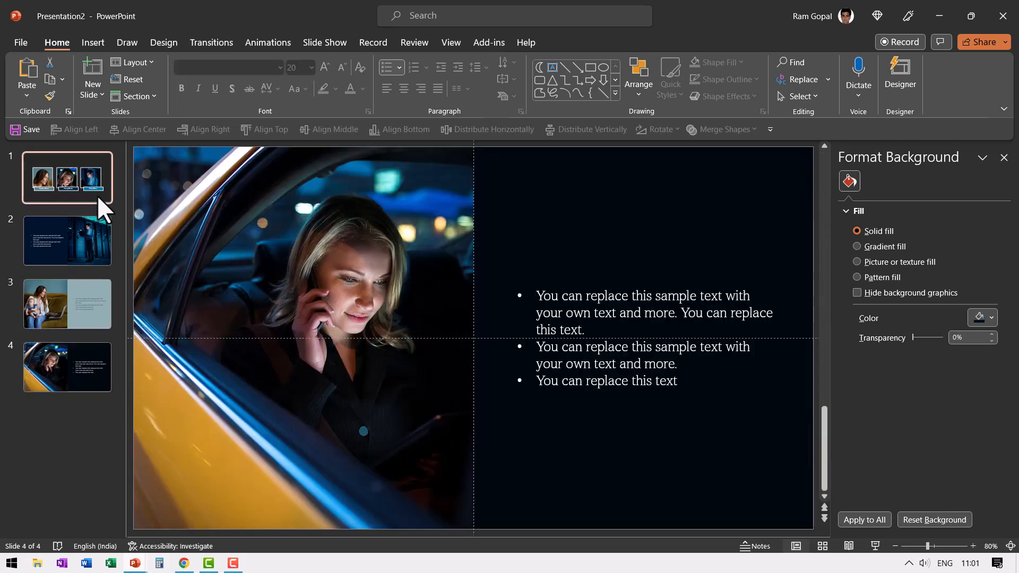
left_click(67, 178)
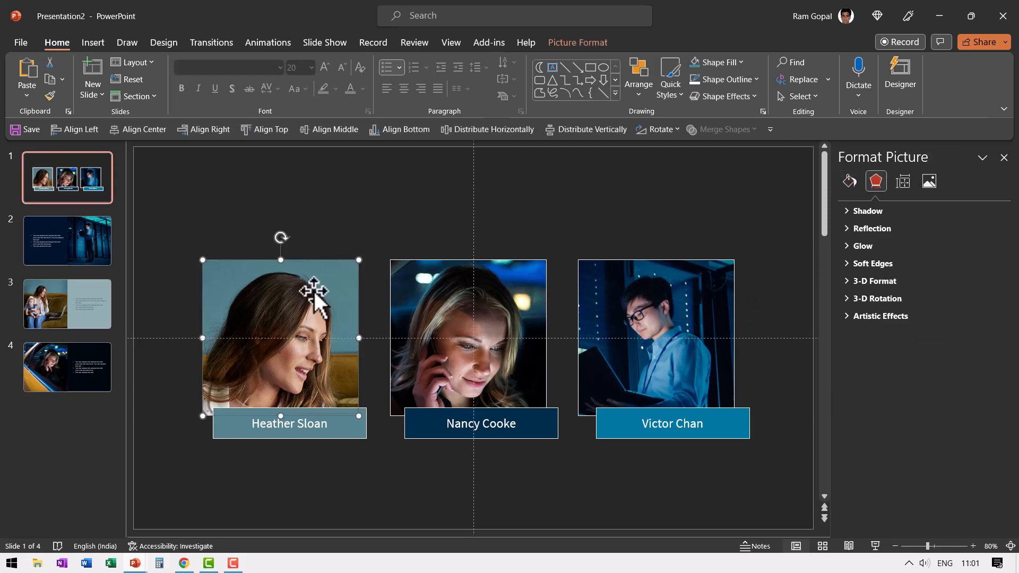
key("Ctrl+K")
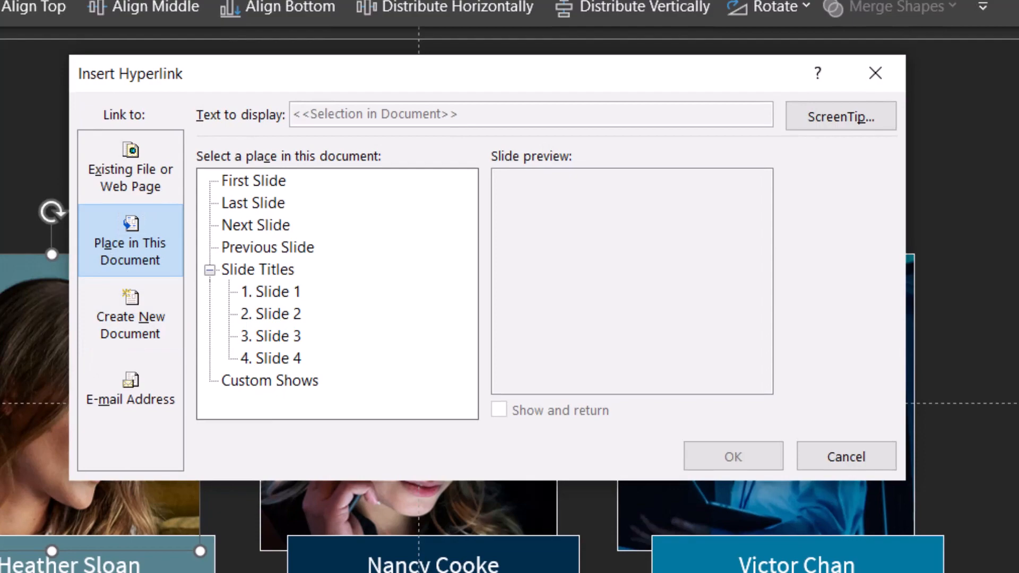
left_click(270, 336)
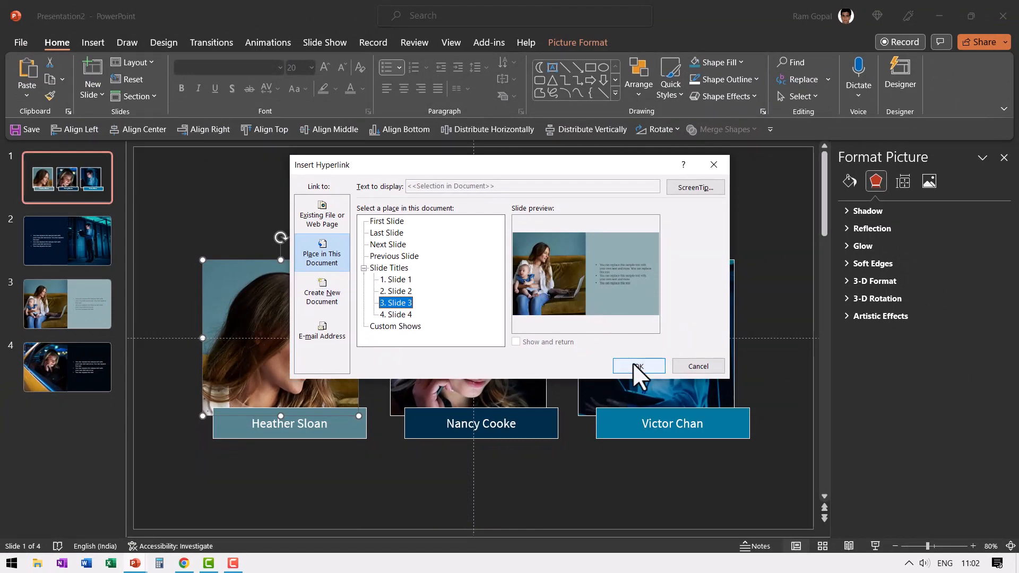
left_click(638, 367)
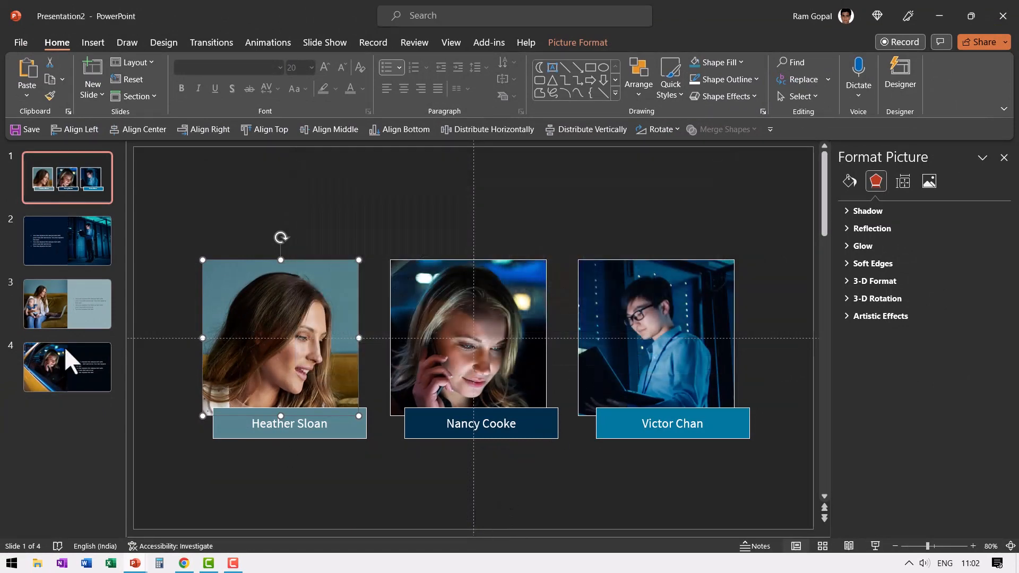
left_click(68, 304)
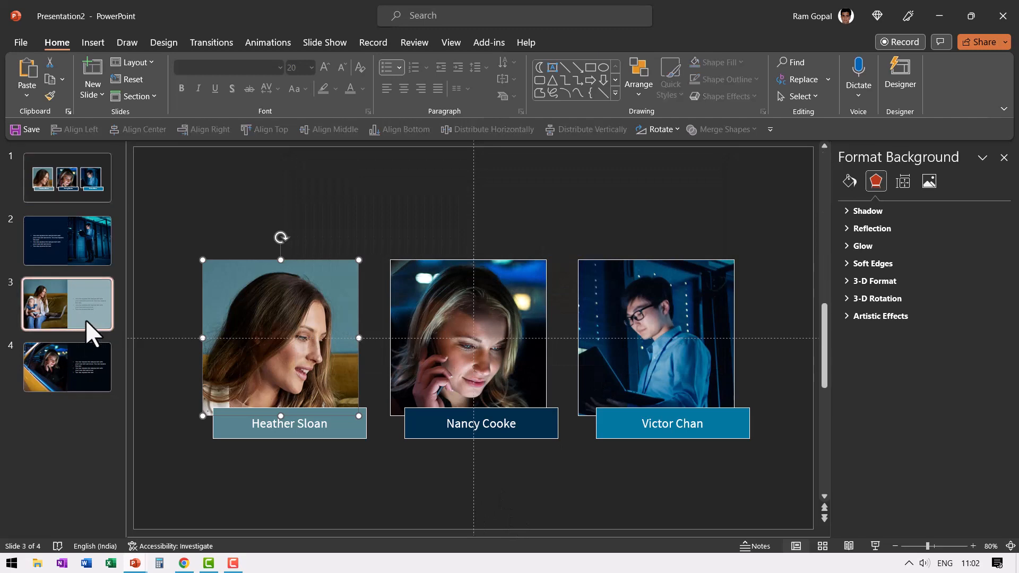
left_click(67, 304)
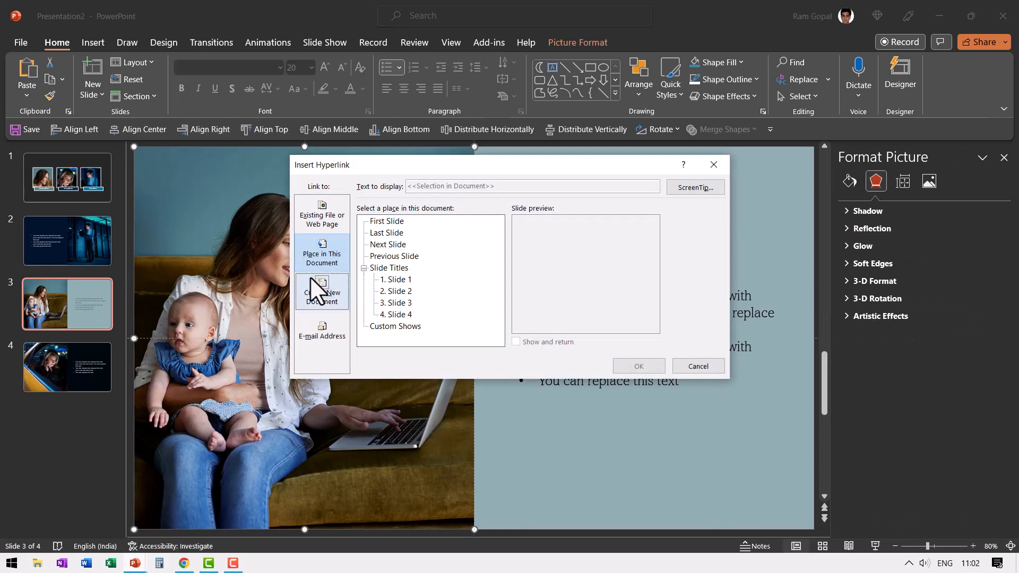
mouse_move(101, 211)
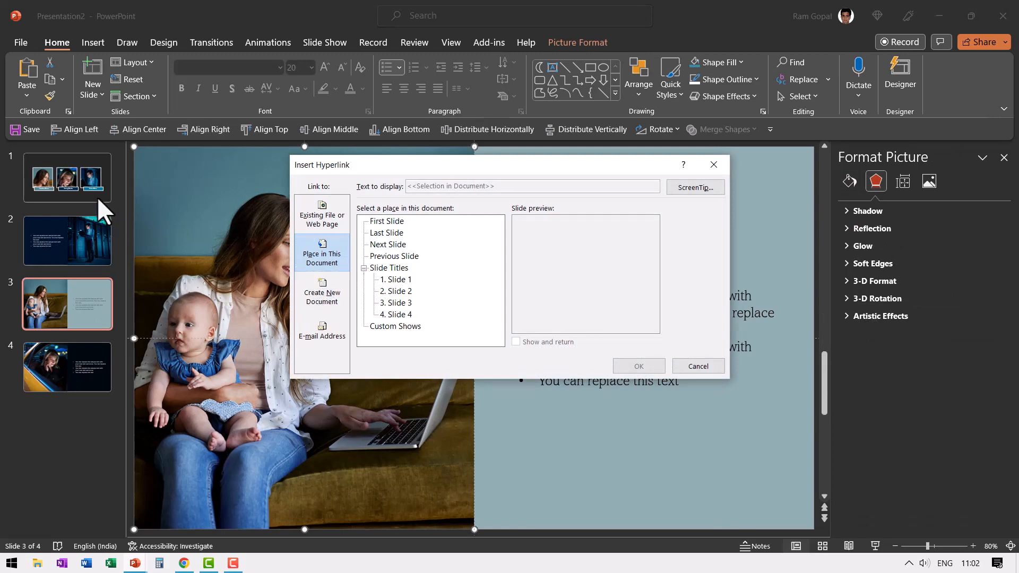
left_click(396, 279)
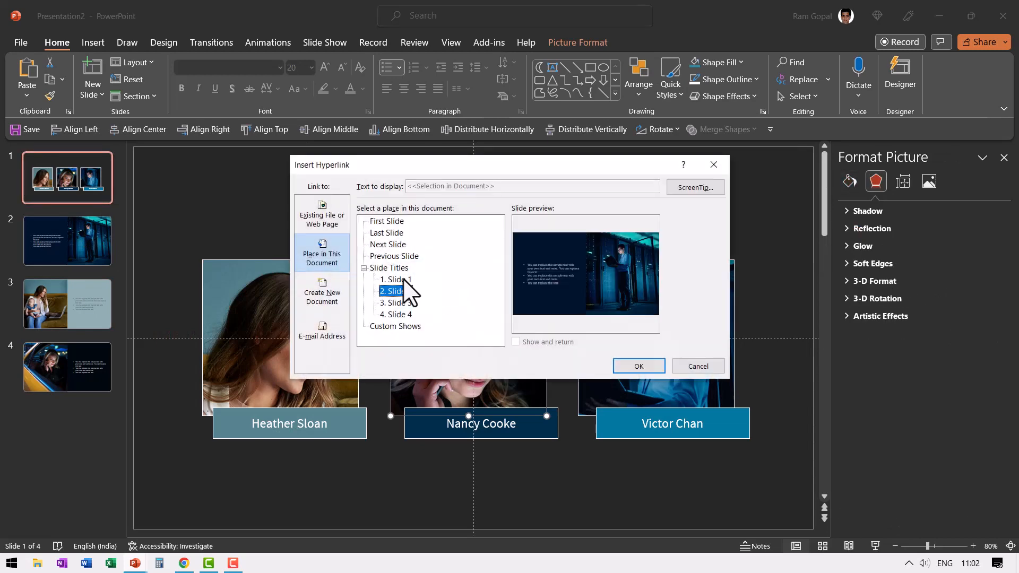
left_click(395, 314)
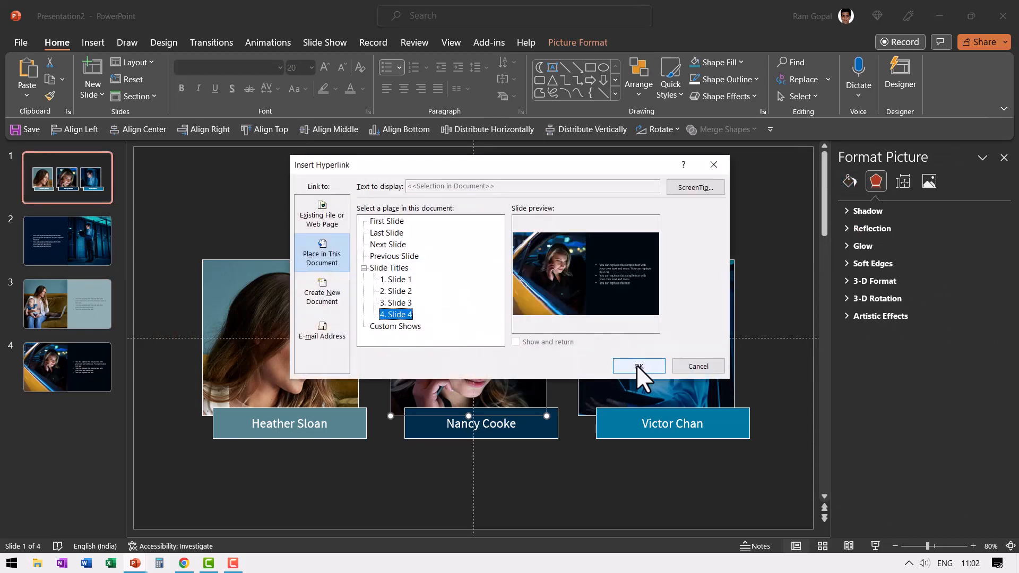
left_click(639, 366)
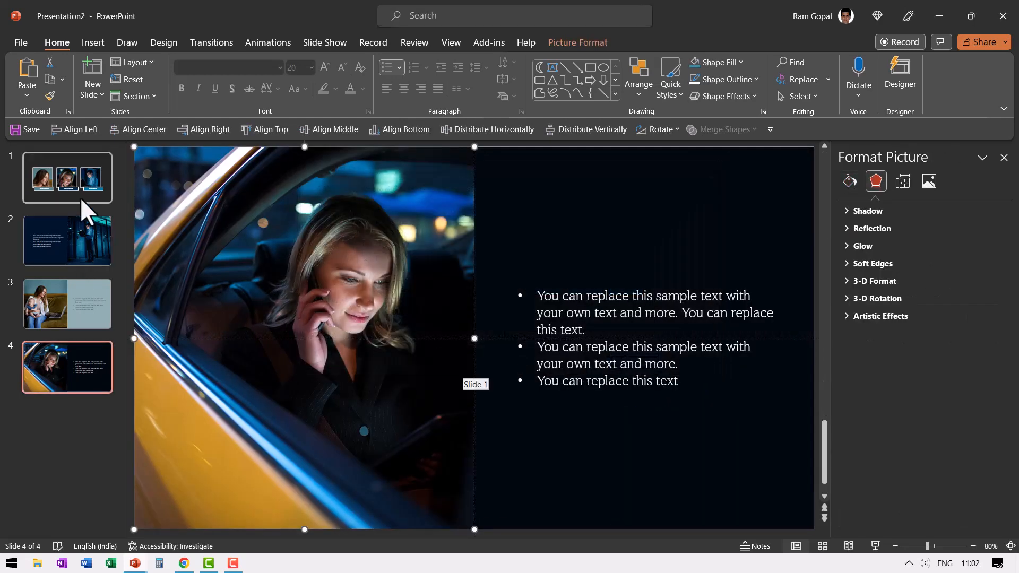
left_click(68, 178)
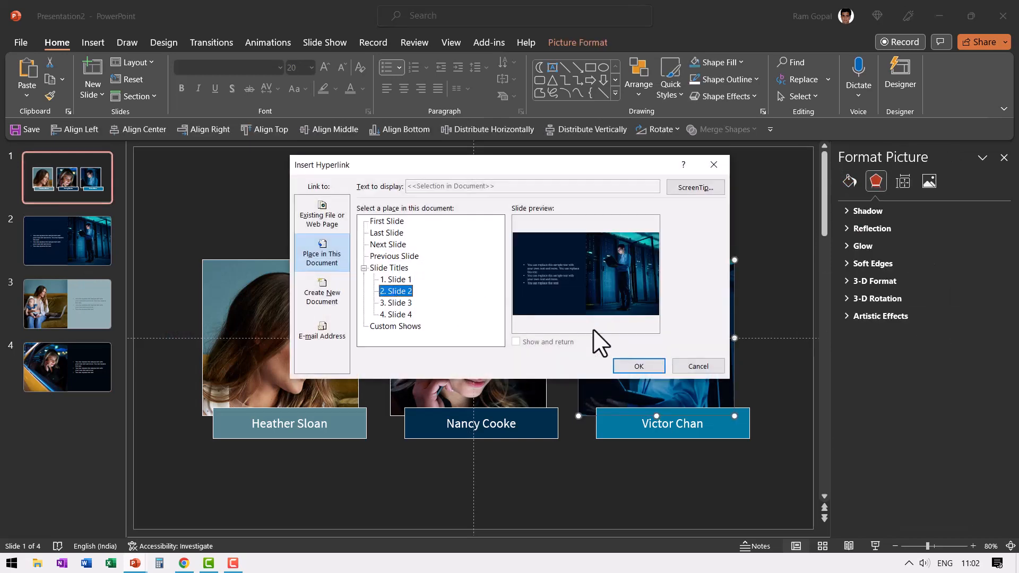
left_click(639, 367)
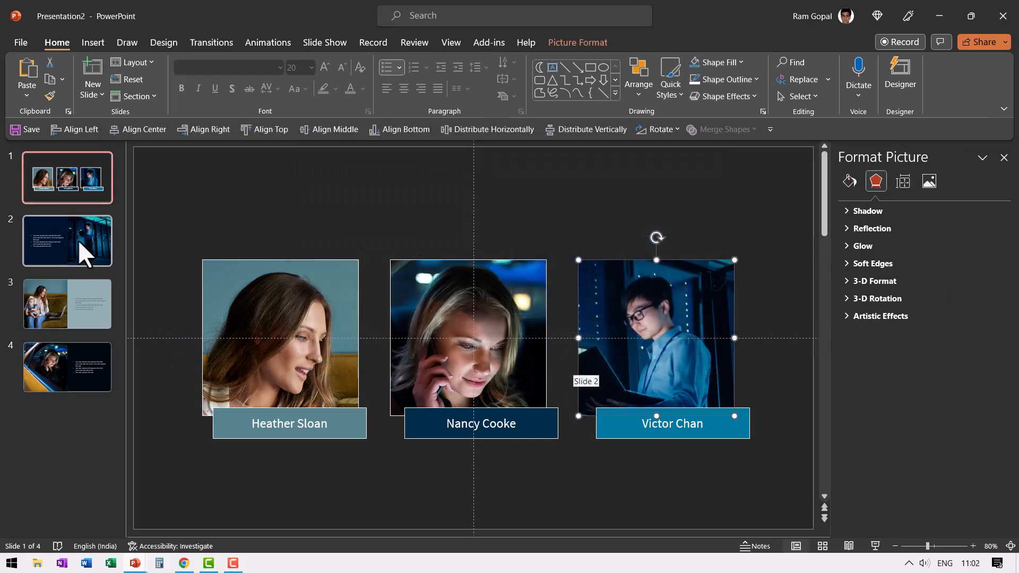
- Select detail slides 2 and 4 for a slide transition
left_click(67, 241)
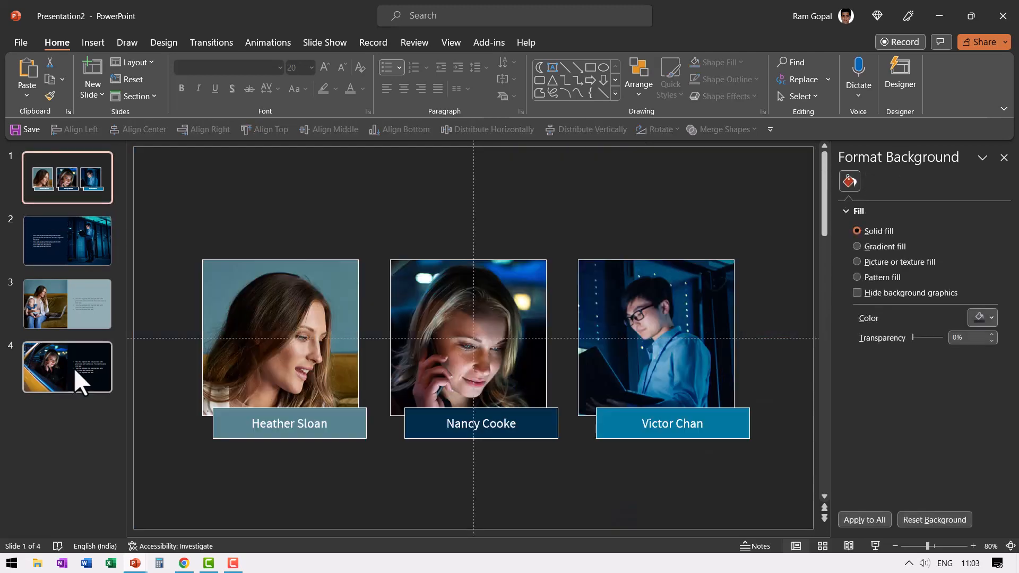
left_click(211, 42)
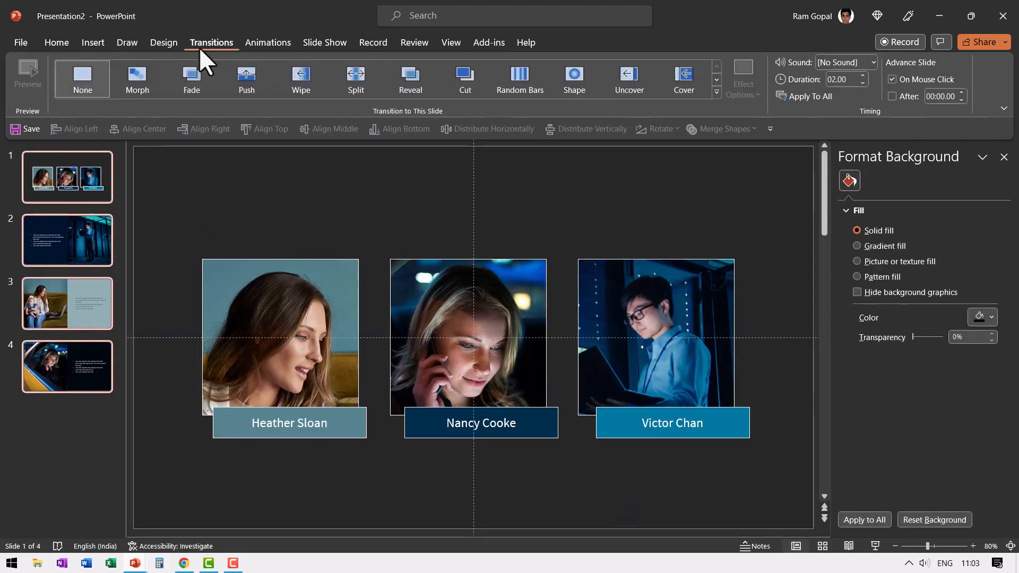
left_click(137, 79)
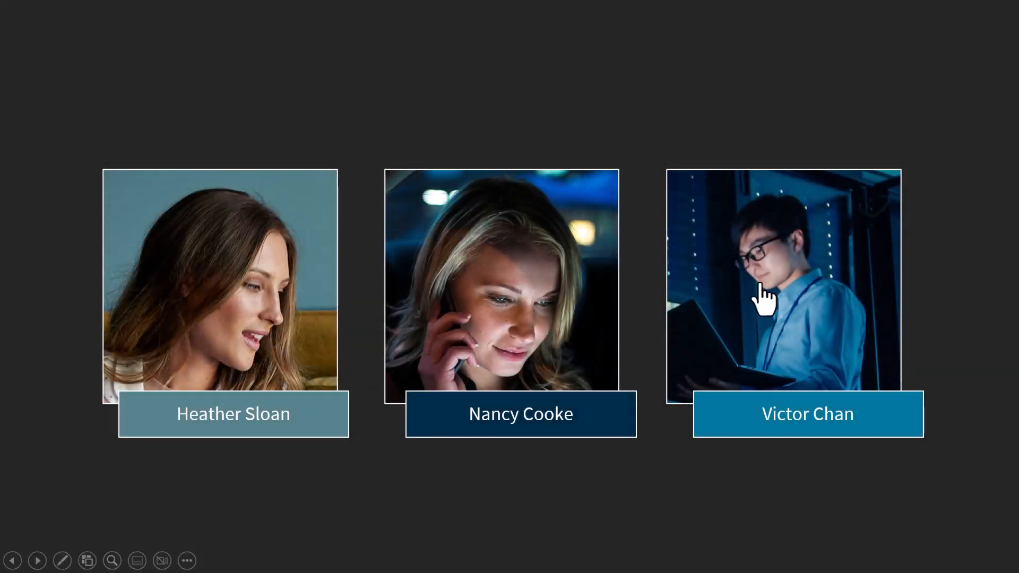
mouse_move(789, 321)
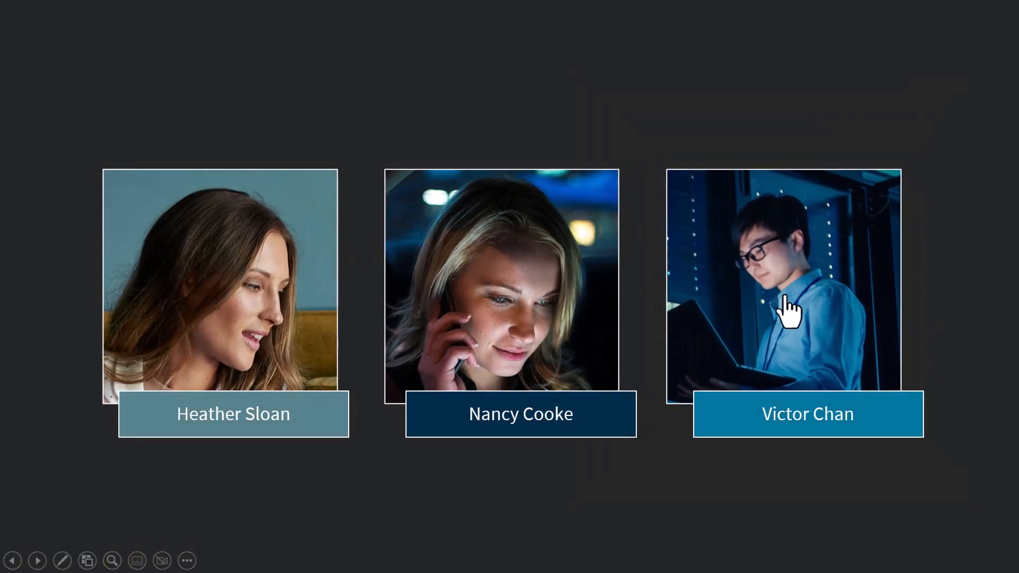
mouse_move(272, 298)
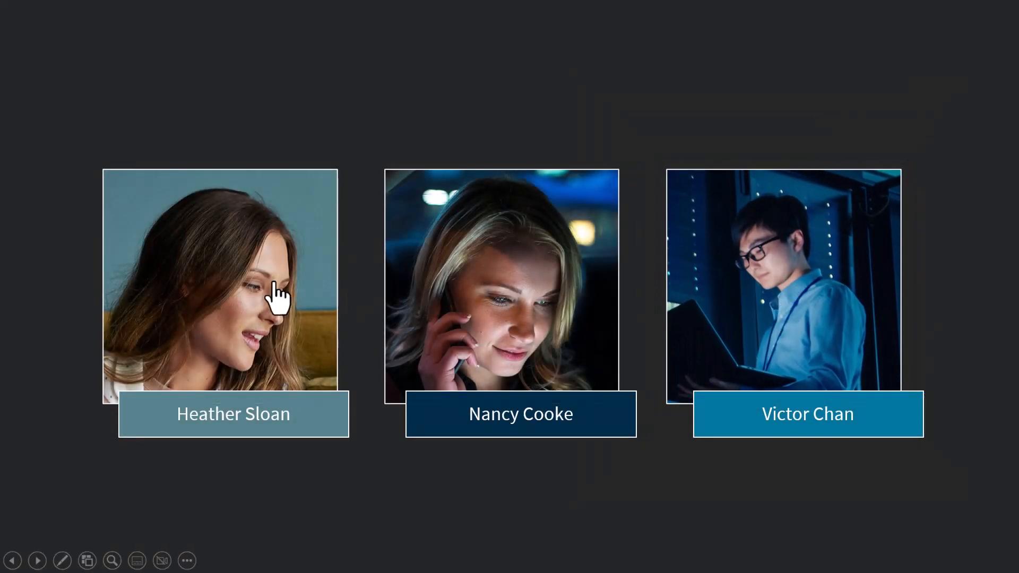
mouse_move(508, 285)
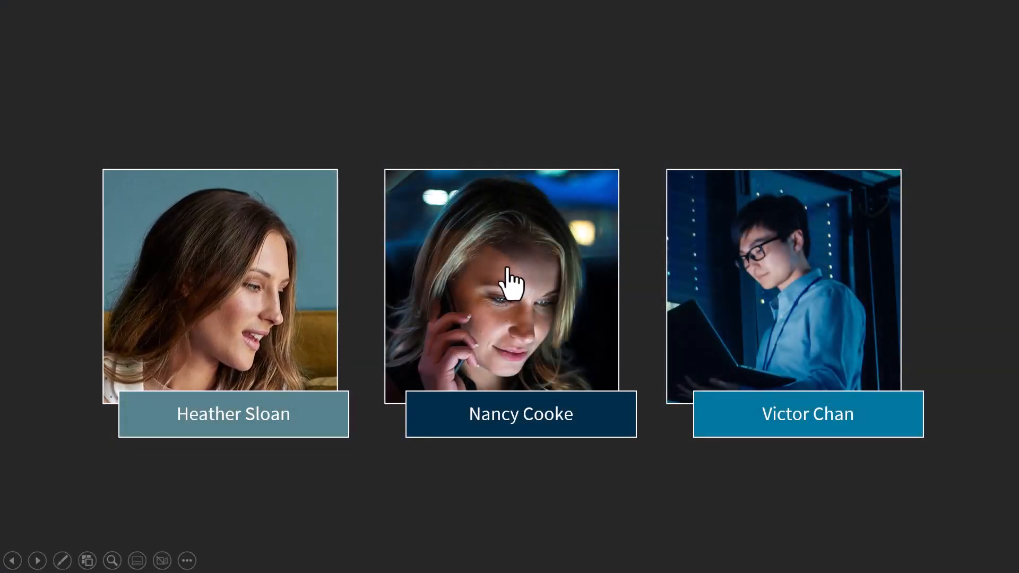
left_click(512, 287)
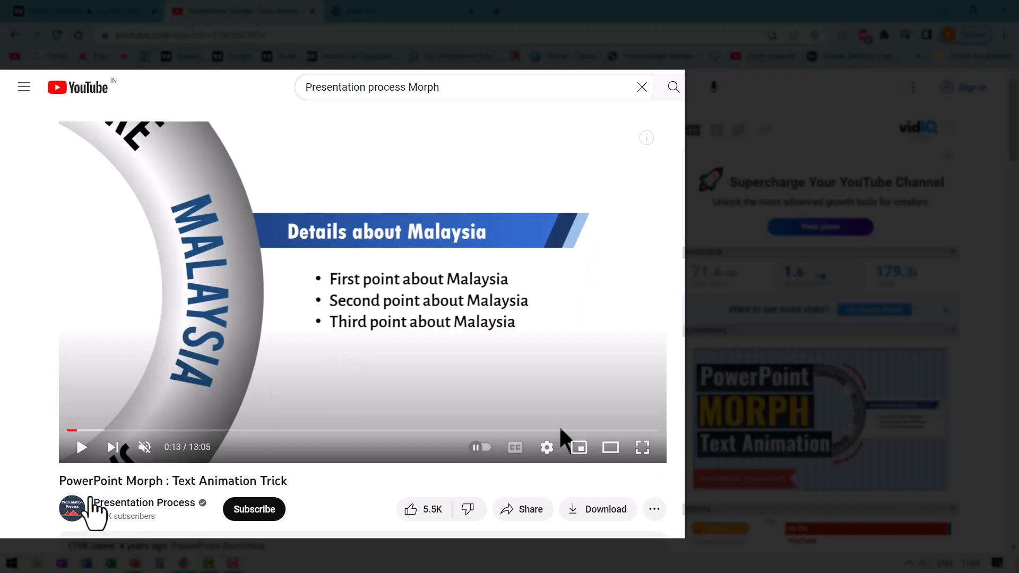
mouse_move(82, 448)
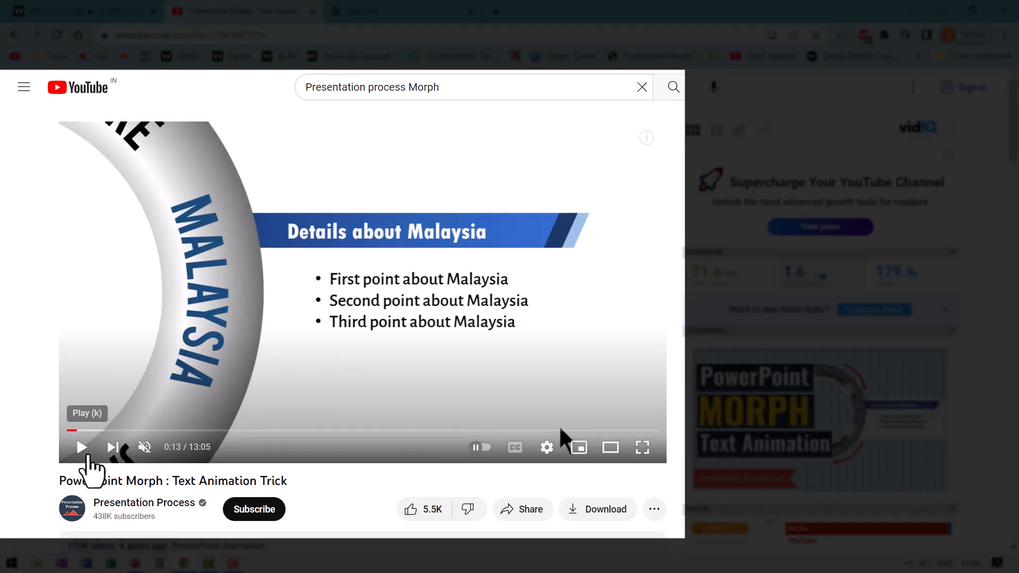
- Resume the YouTube Morph tutorial and let it play to about 0:35, reaching the Thailand details
left_click(81, 448)
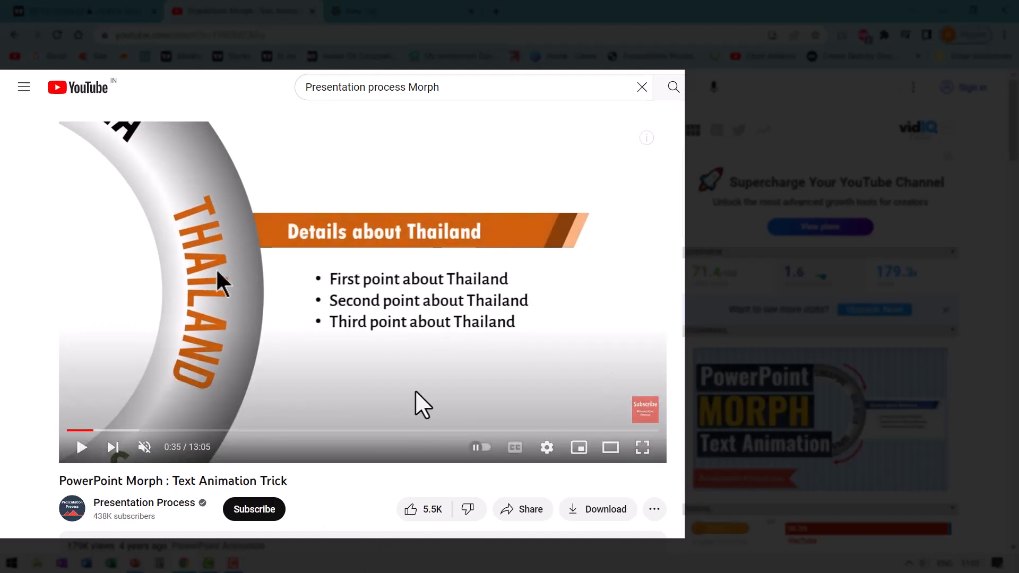
mouse_move(446, 371)
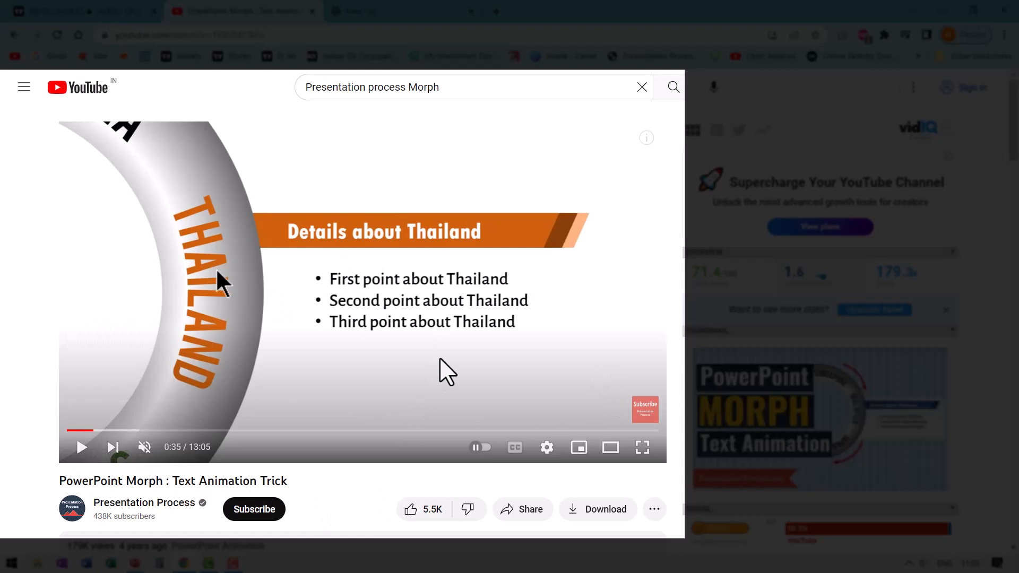